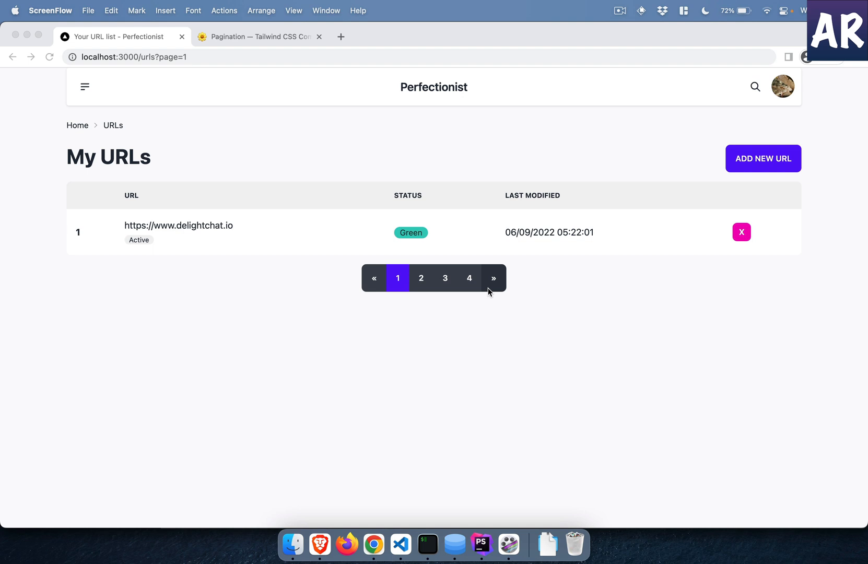
{"action": "mouse_move", "coordinate": [439, 287]}
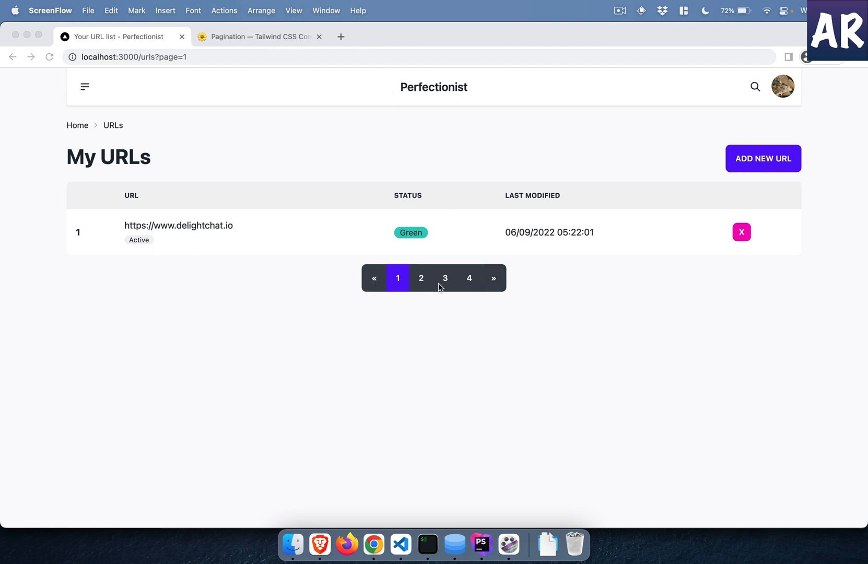
Switch Chrome to the daisyUI pagination documentation tab.
{"action": "left_click", "coordinate": [257, 36]}
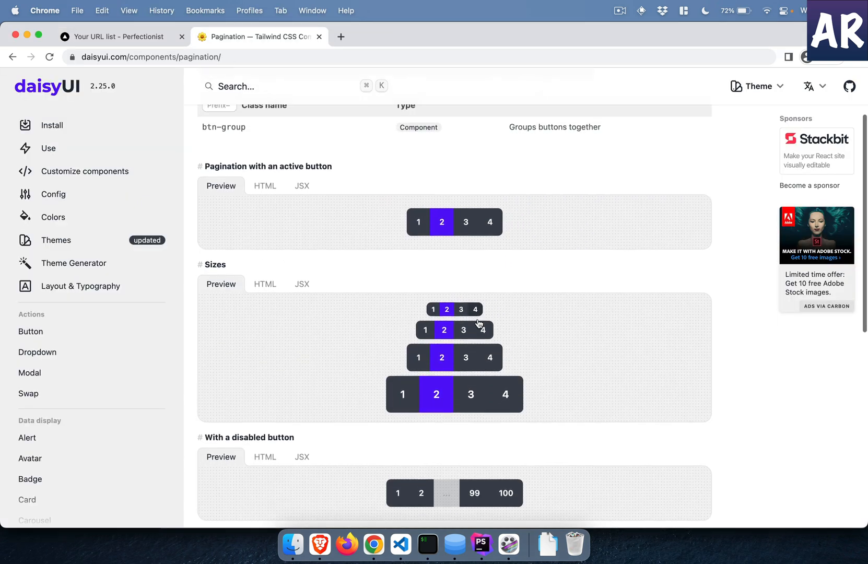
Reveal the JSX code for the active-button and extra-small pagination examples.
{"action": "scroll", "scroll_direction": "down", "scroll_amount": 3}
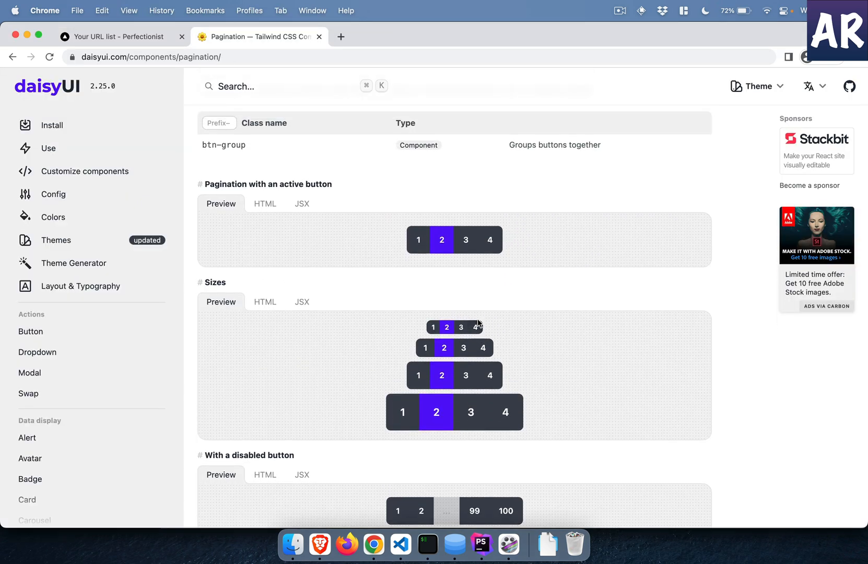
{"action": "mouse_move", "coordinate": [491, 244]}
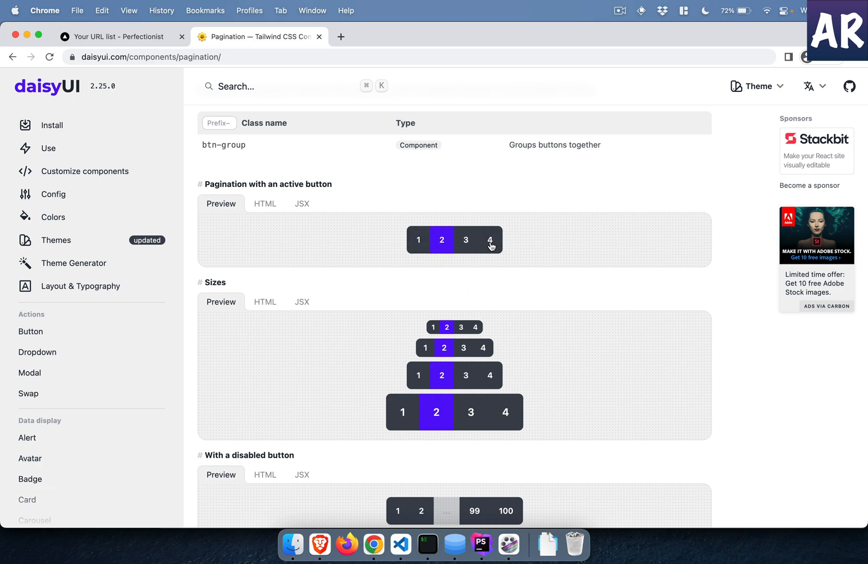
{"action": "scroll", "scroll_direction": "down", "scroll_amount": 3}
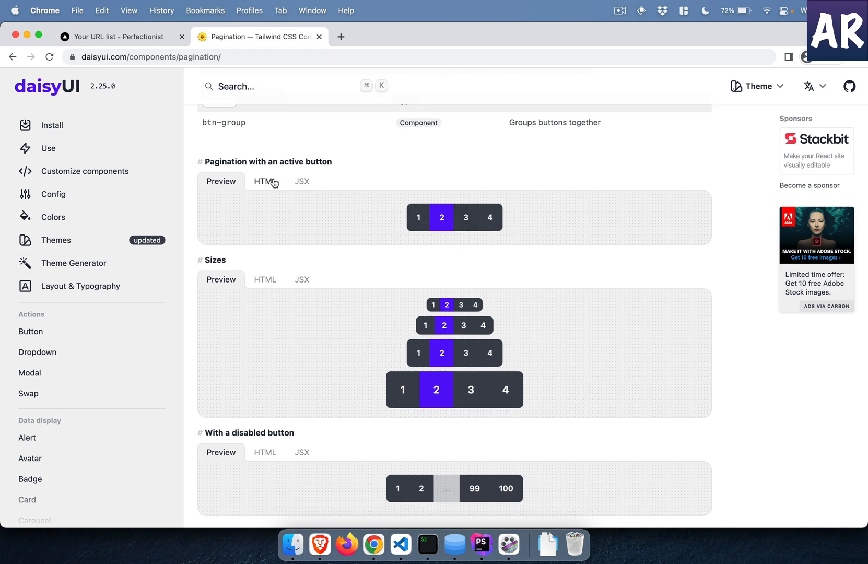
{"action": "left_click", "coordinate": [302, 181]}
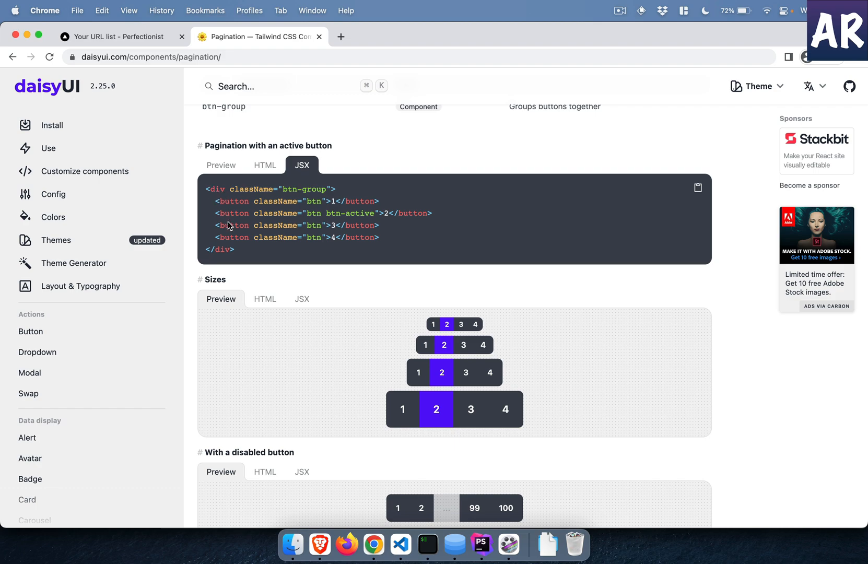
{"action": "scroll", "scroll_direction": "down", "scroll_amount": 3}
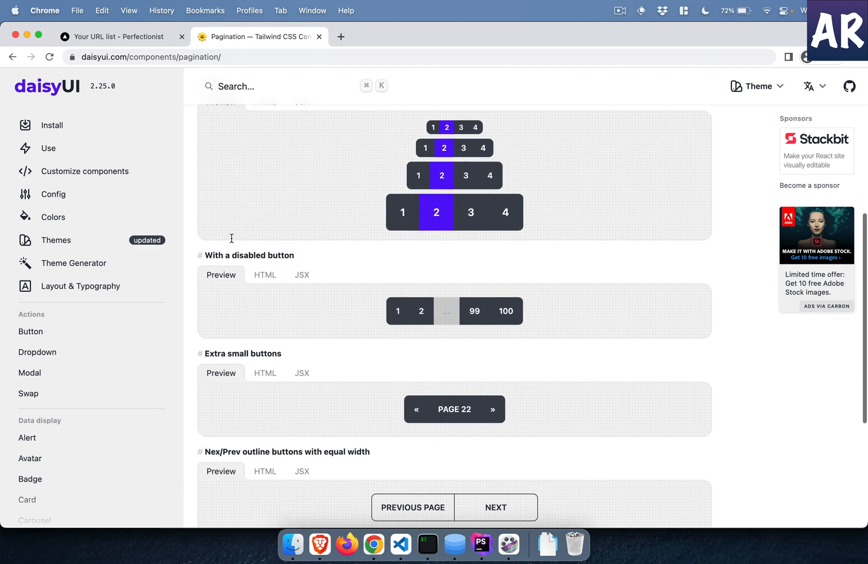
{"action": "scroll", "scroll_direction": "down", "scroll_amount": 3}
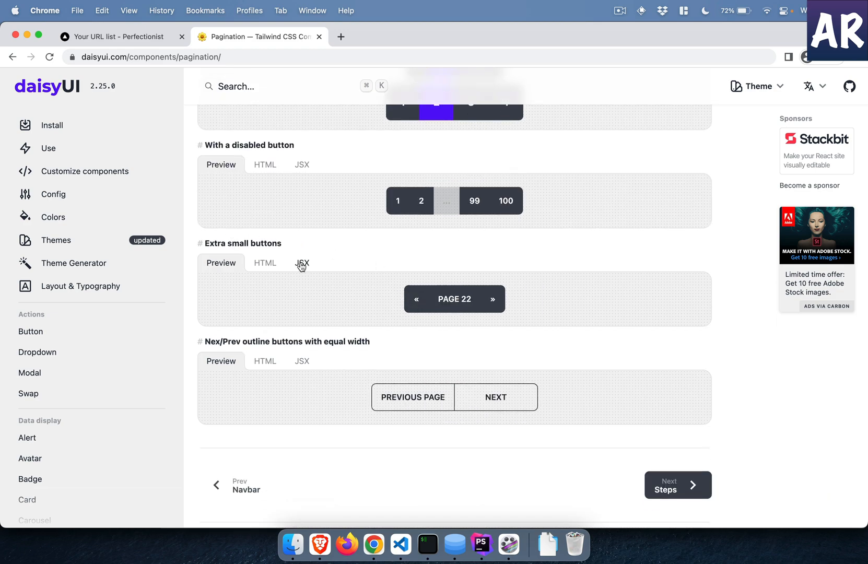
{"action": "left_click", "coordinate": [302, 263]}
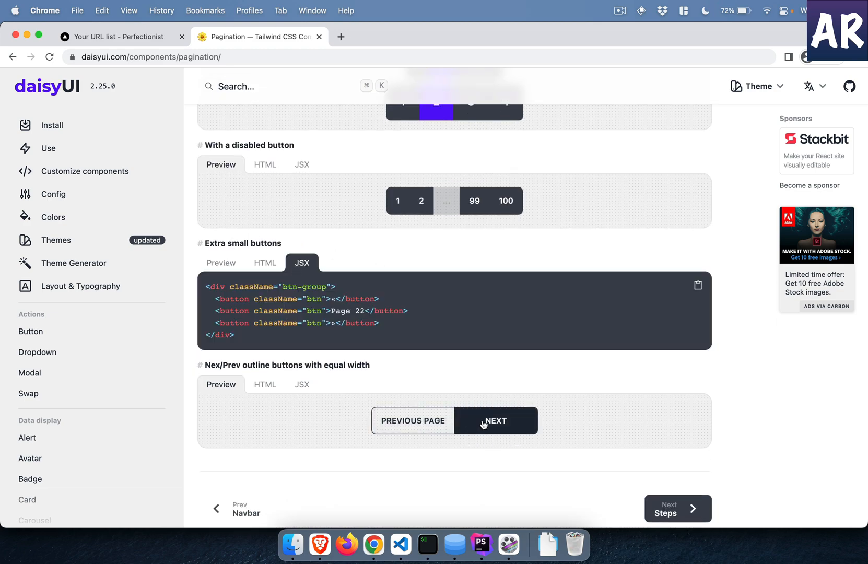
{"action": "mouse_move", "coordinate": [409, 383]}
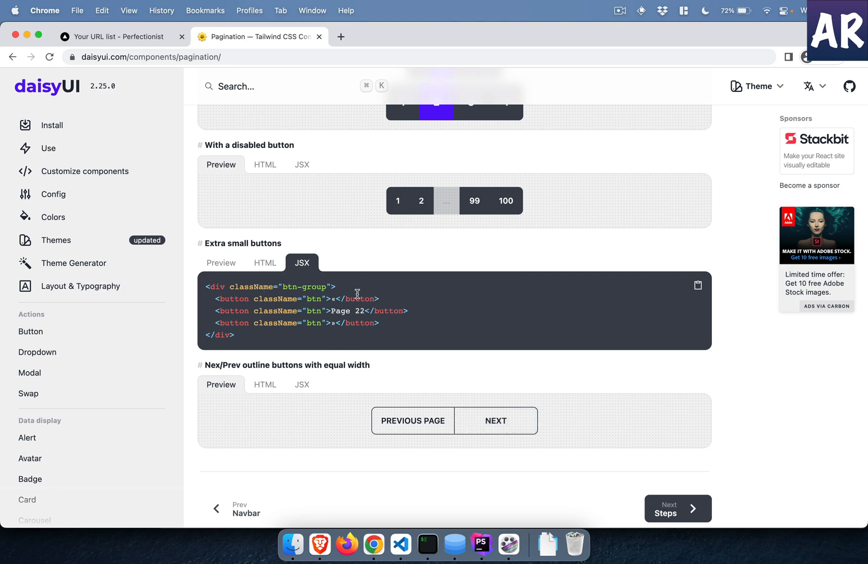
Return to the 'Your URL list - Perfectionist' tab showing the My URLs page.
{"action": "left_click", "coordinate": [116, 37]}
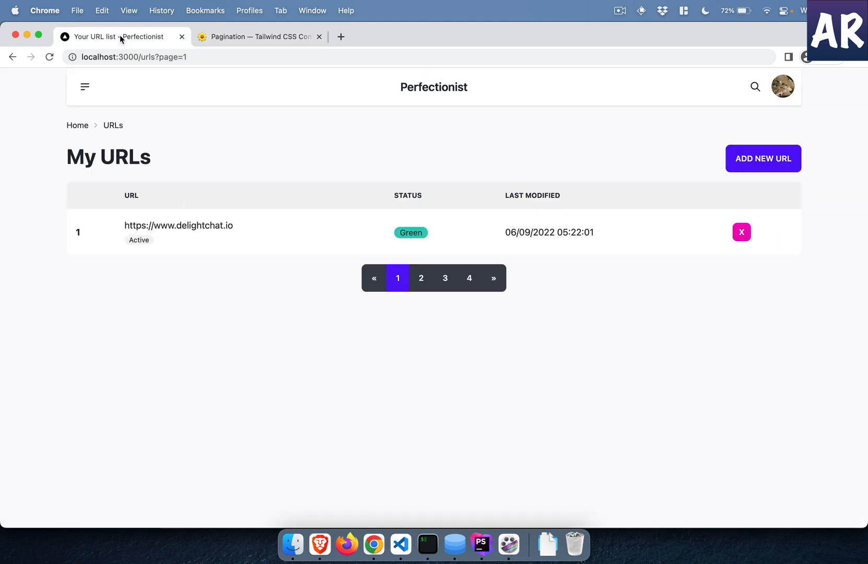
{"action": "mouse_move", "coordinate": [492, 278]}
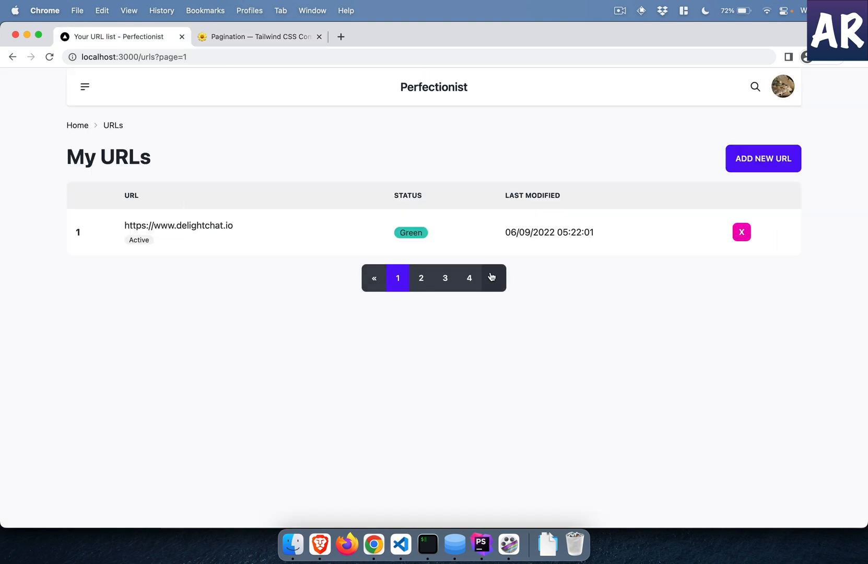
{"action": "mouse_move", "coordinate": [492, 284]}
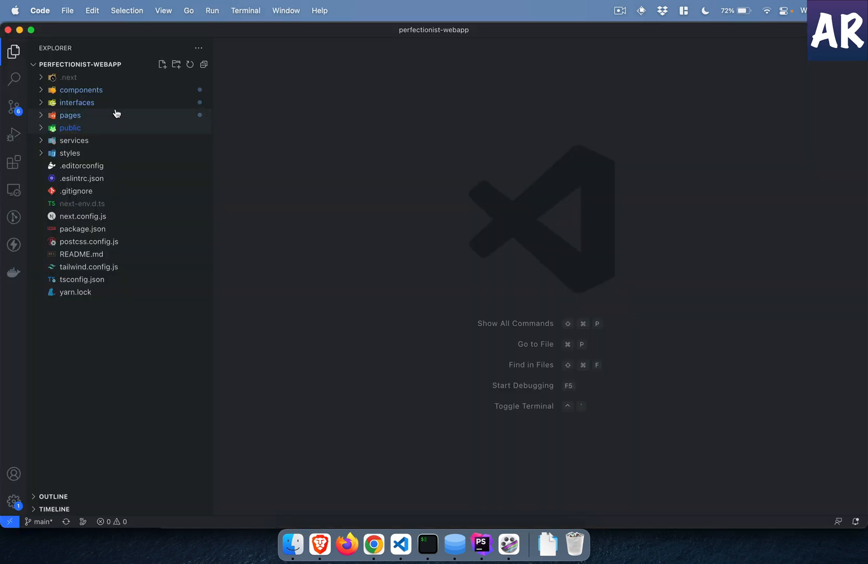
Open pages/urls/index.tsx and review the Pagination usage and its total > per_page condition.
{"action": "left_click", "coordinate": [70, 115]}
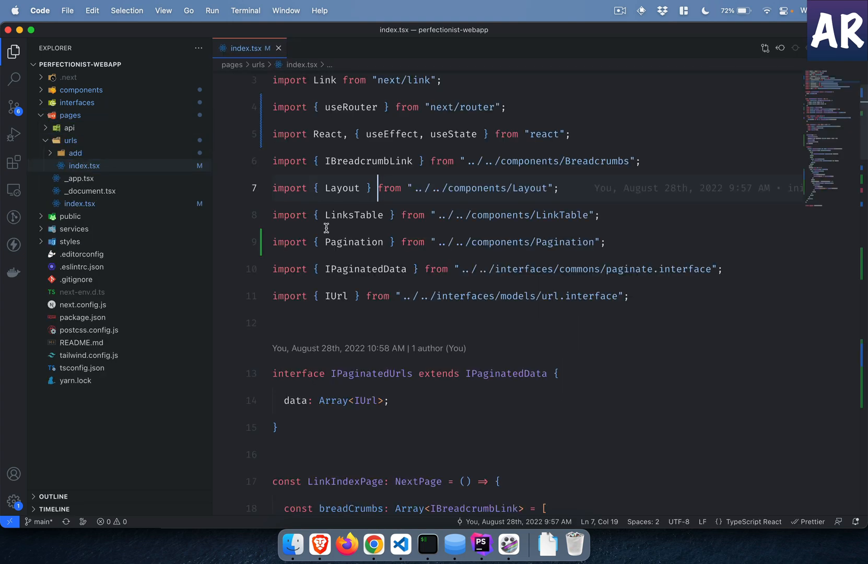
{"action": "scroll", "scroll_direction": "down", "scroll_amount": 3}
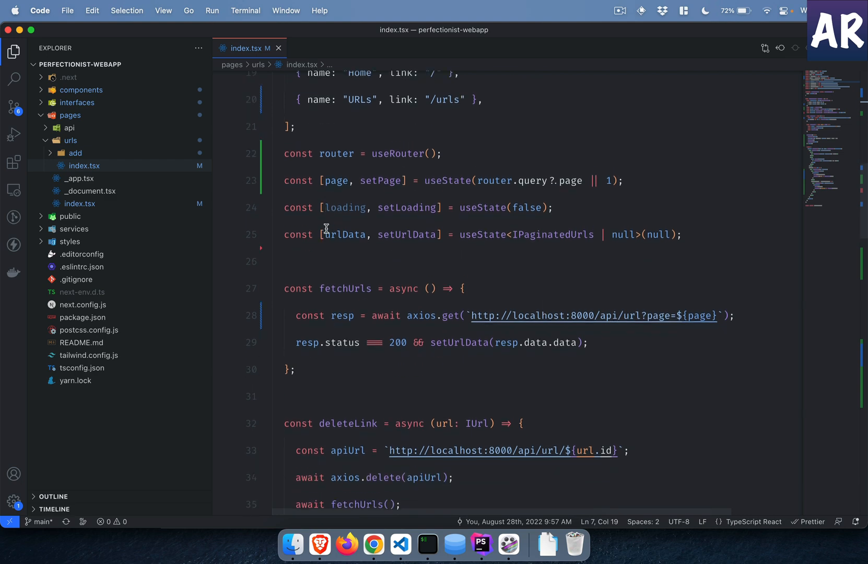
{"action": "scroll", "scroll_direction": "down", "scroll_amount": 3}
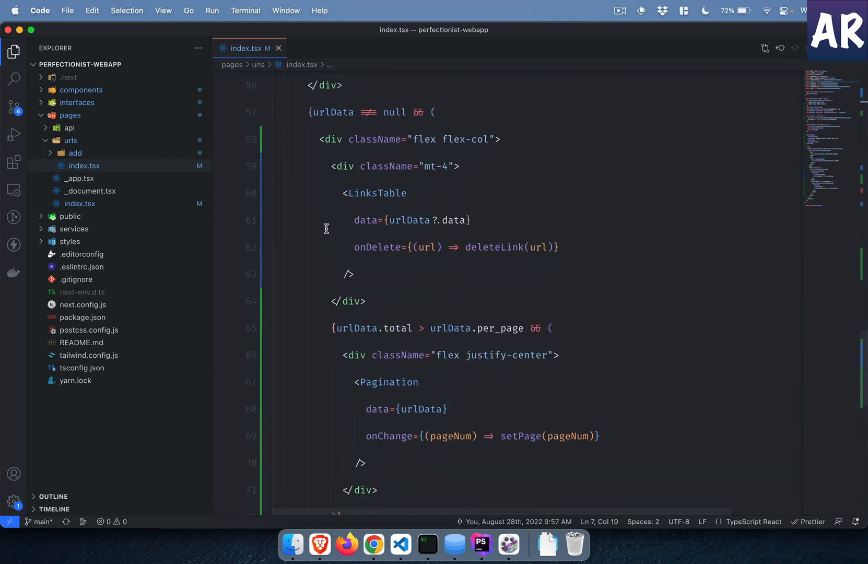
{"action": "scroll", "scroll_direction": "down", "scroll_amount": 3}
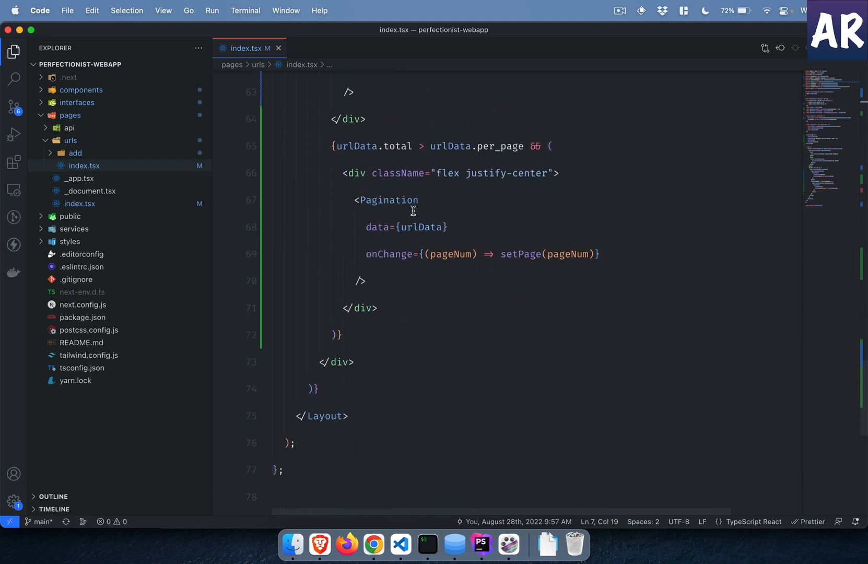
{"action": "double_click", "coordinate": [389, 200]}
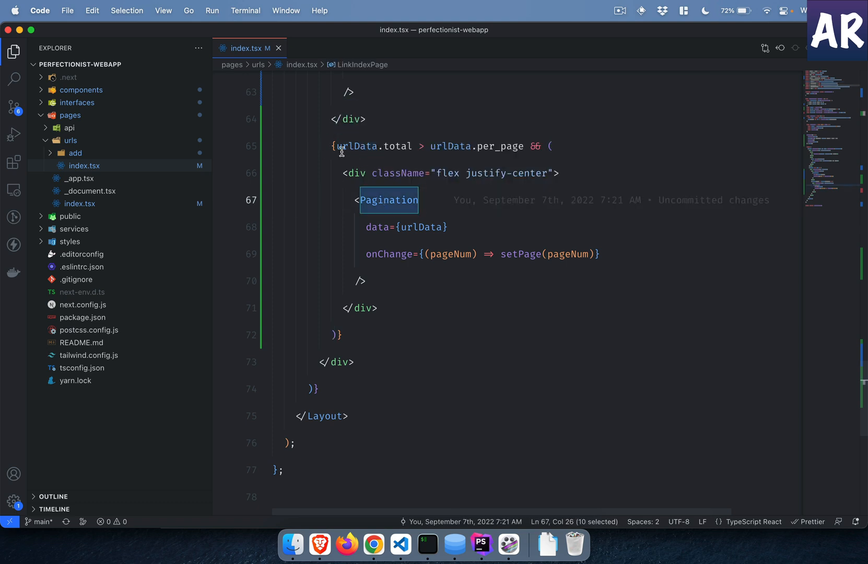
{"action": "double_click", "coordinate": [396, 146]}
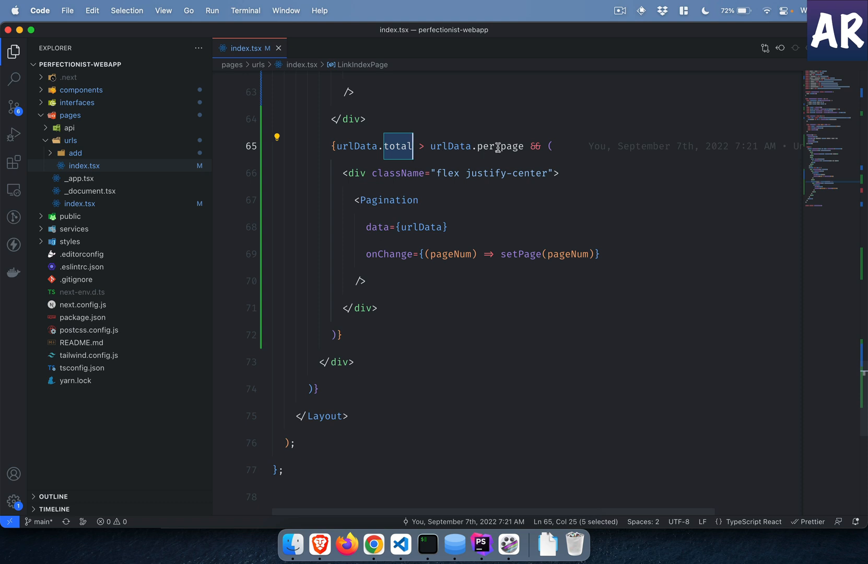
{"action": "mouse_move", "coordinate": [496, 146]}
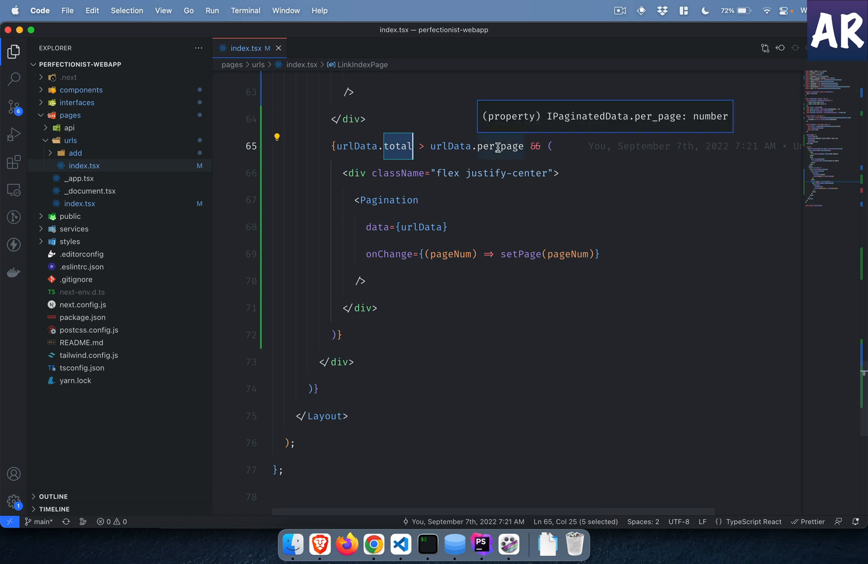
Change UrlController's paginate(1) to paginate(5) and check the URL list in Chrome.
{"action": "left_click", "coordinate": [481, 544]}
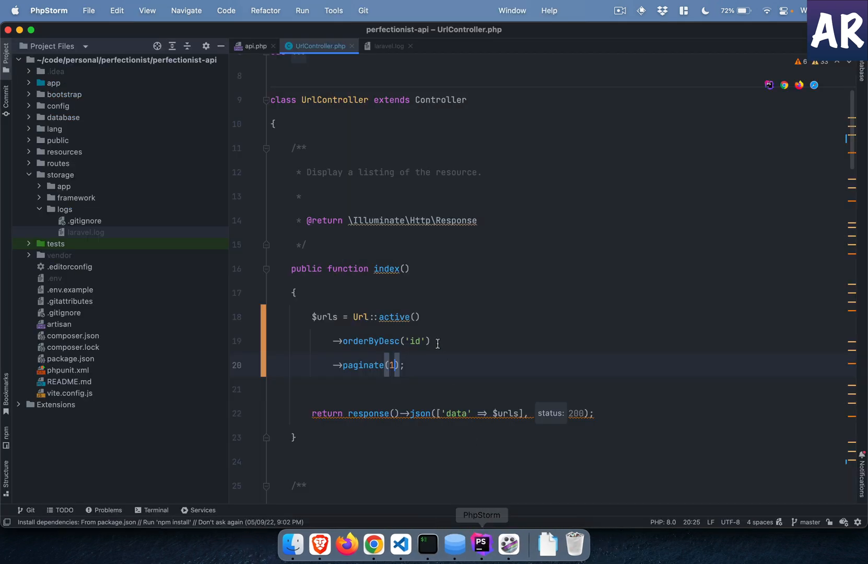
{"action": "mouse_move", "coordinate": [392, 374]}
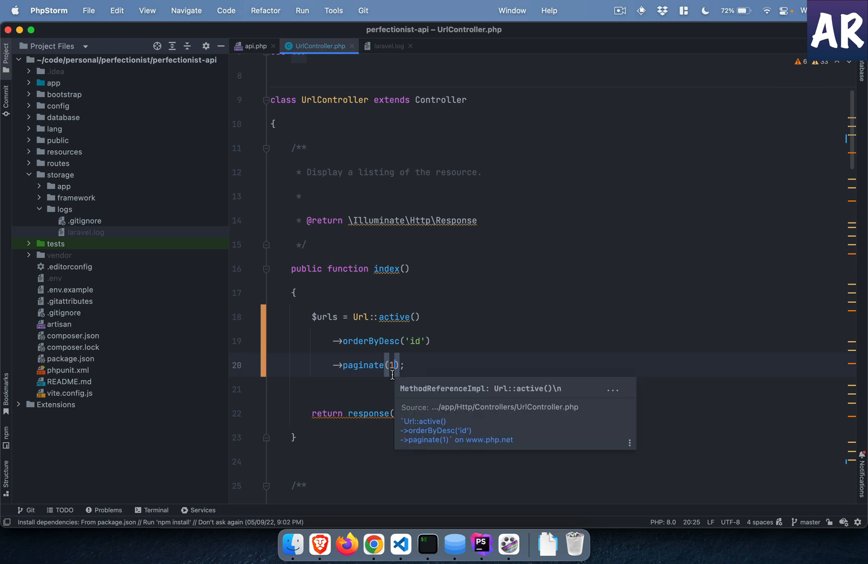
{"action": "type", "text": "5"}
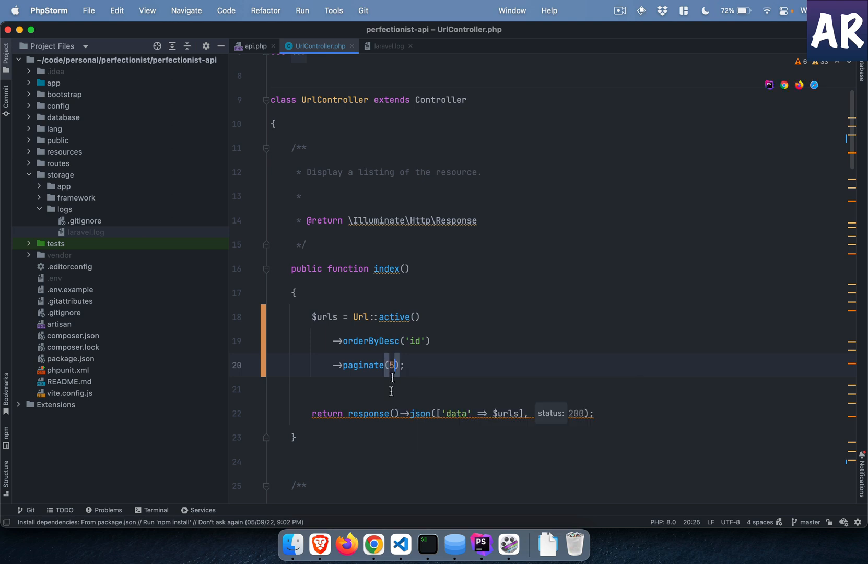
{"action": "left_click", "coordinate": [374, 537]}
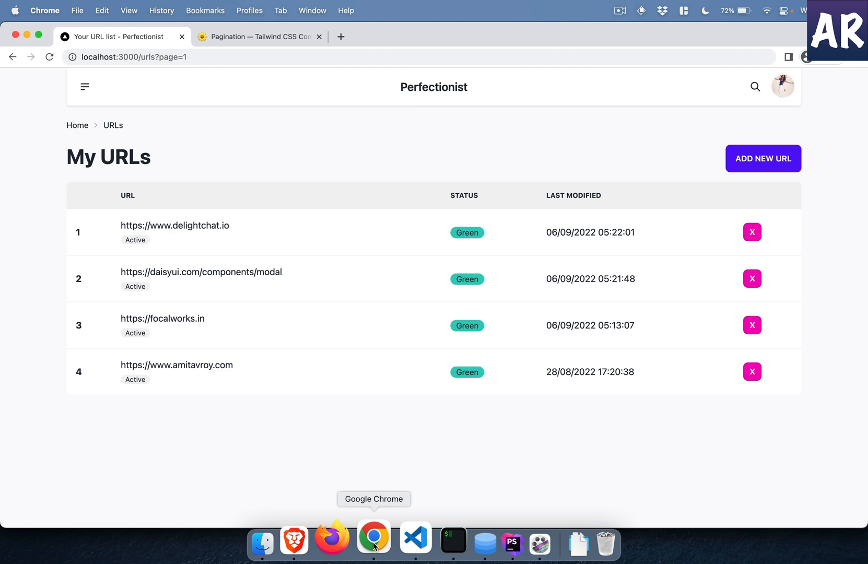
{"action": "left_click", "coordinate": [399, 537]}
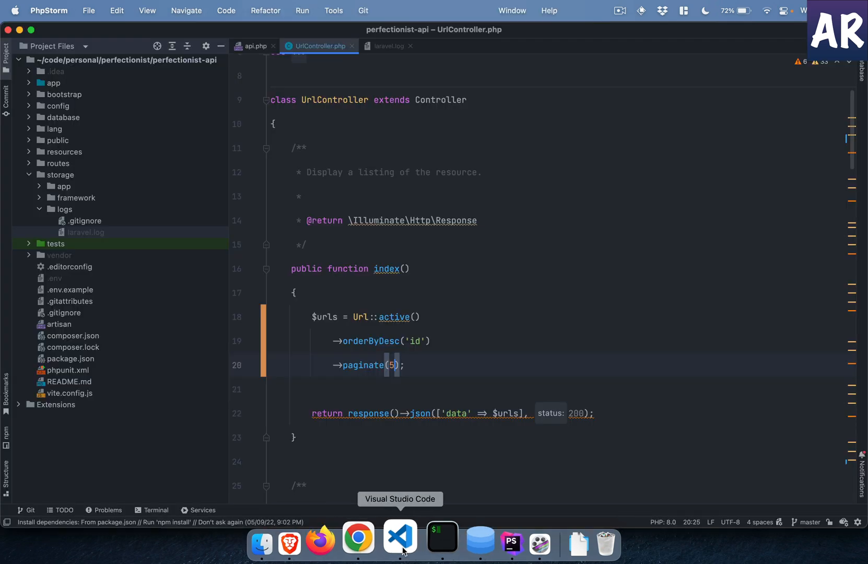
Review the URL page's Pagination block, useRouter line and page state in index.tsx.
{"action": "left_click", "coordinate": [400, 541]}
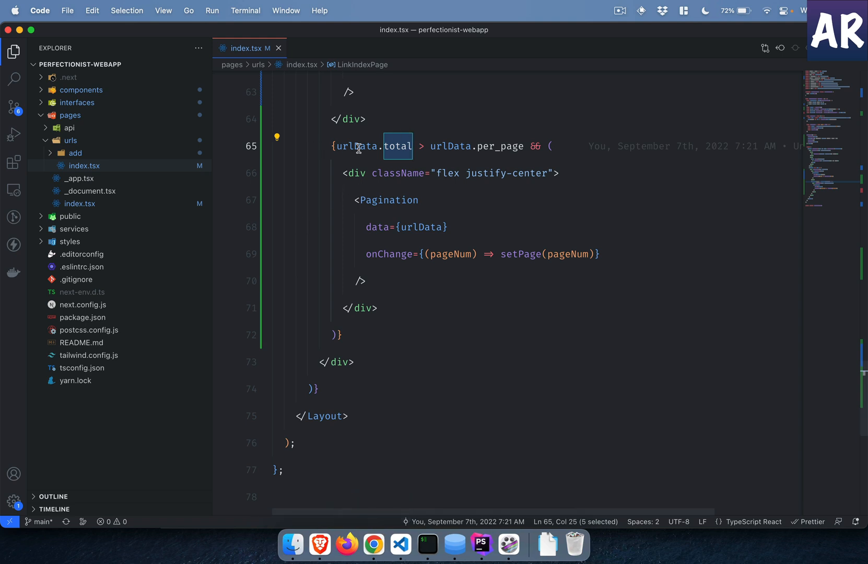
{"action": "mouse_move", "coordinate": [445, 192]}
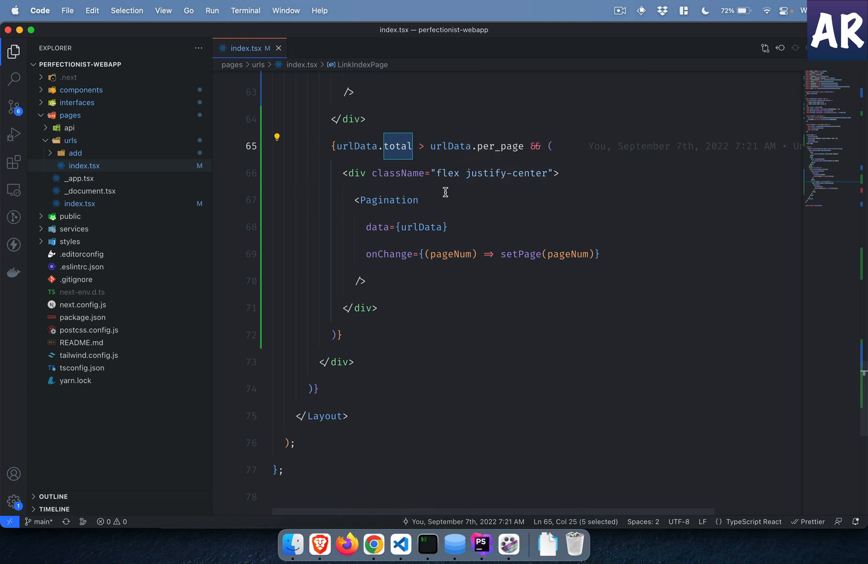
{"action": "mouse_move", "coordinate": [349, 217]}
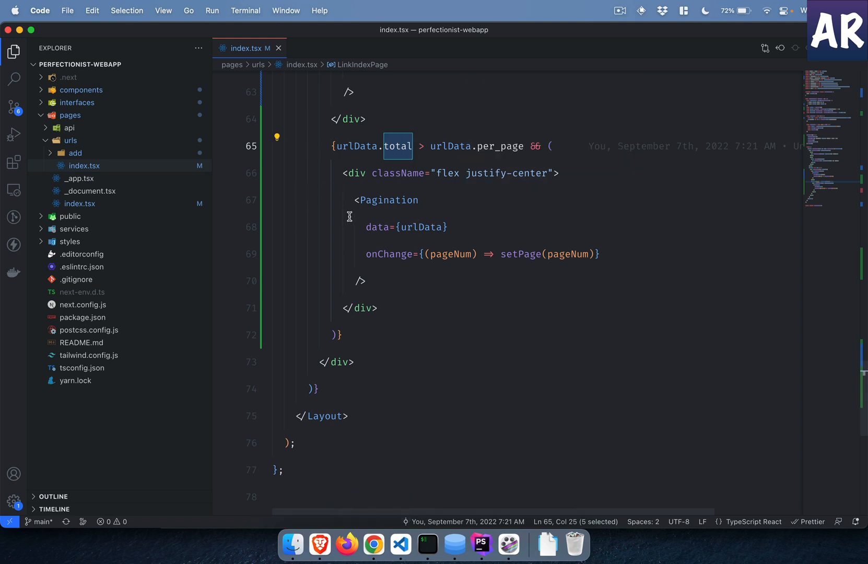
{"action": "mouse_move", "coordinate": [388, 199]}
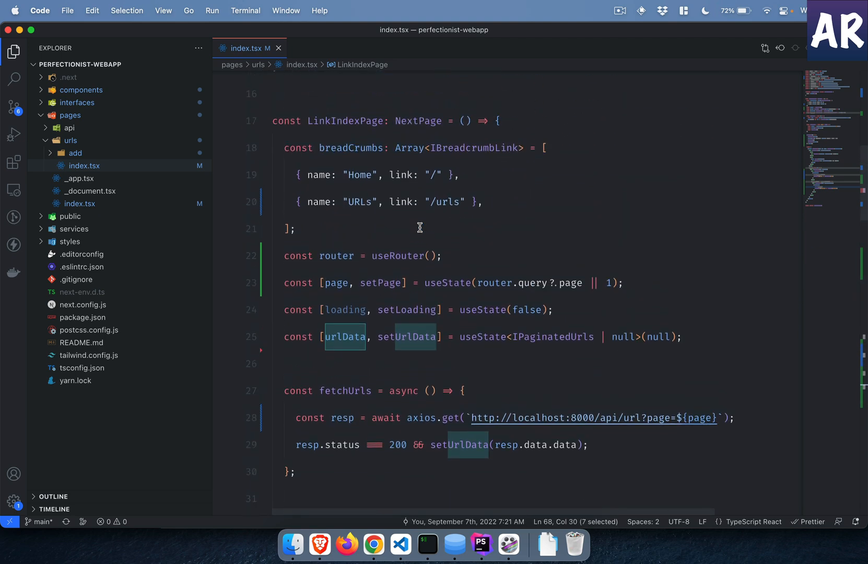
{"action": "scroll", "scroll_direction": "down", "scroll_amount": 3}
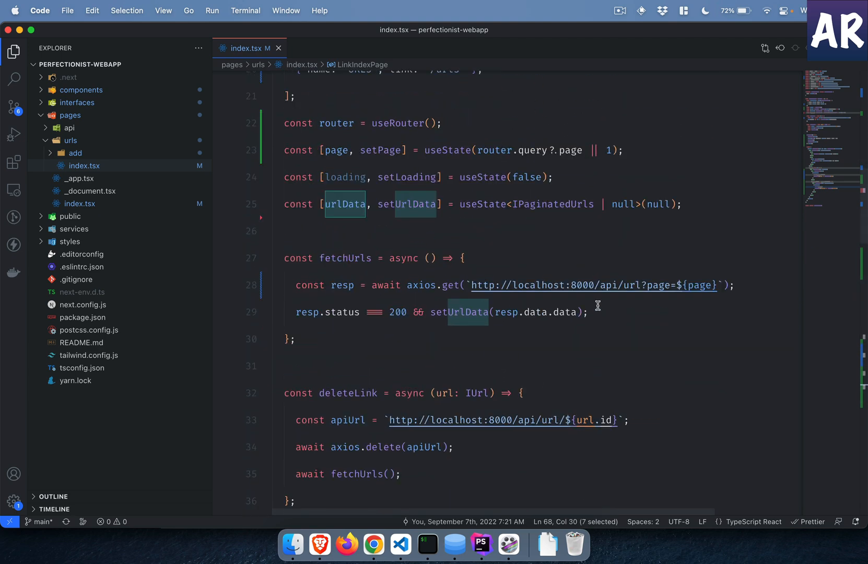
{"action": "scroll", "scroll_direction": "down", "scroll_amount": 3}
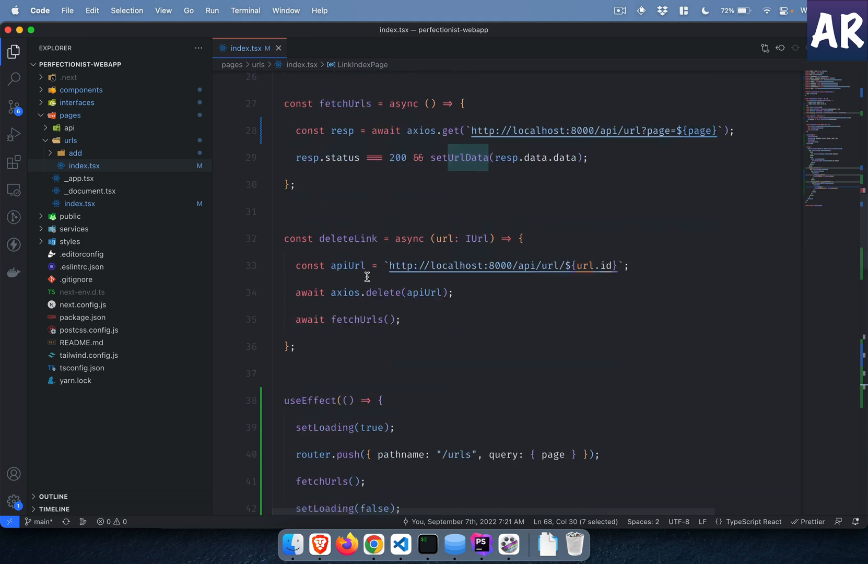
{"action": "scroll", "scroll_direction": "down", "scroll_amount": 3}
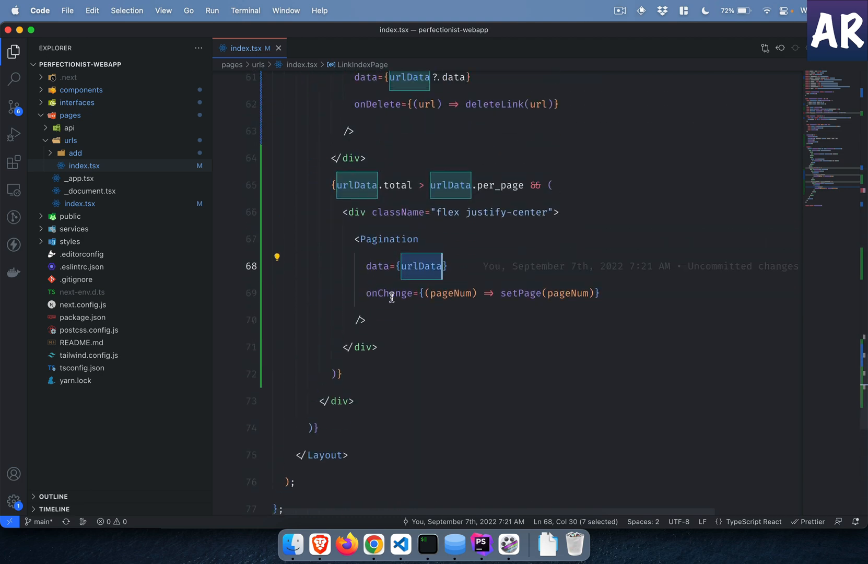
{"action": "mouse_move", "coordinate": [491, 332]}
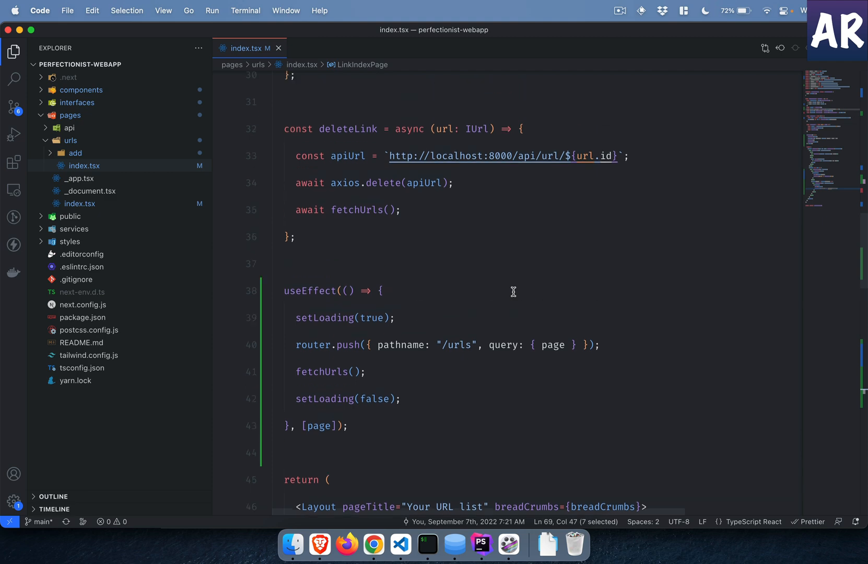
{"action": "scroll", "scroll_direction": "up", "scroll_amount": 3}
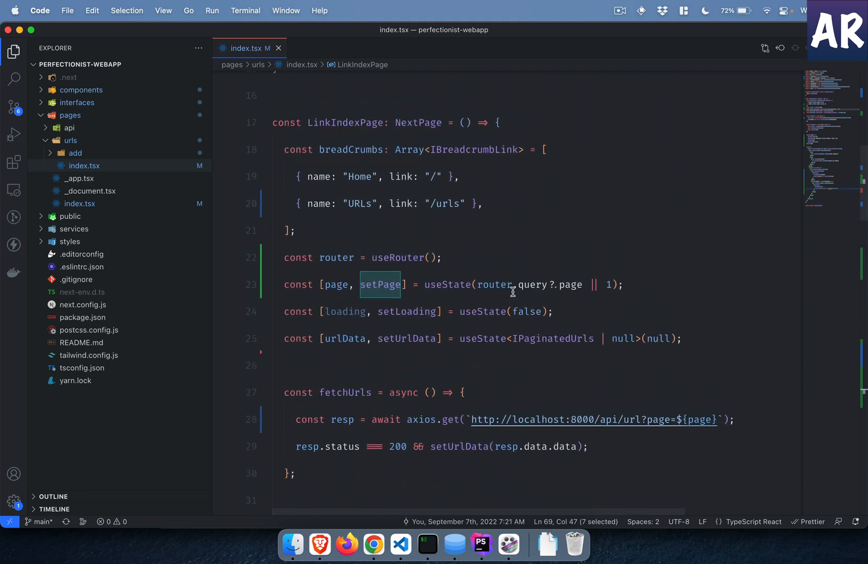
{"action": "mouse_move", "coordinate": [284, 257]}
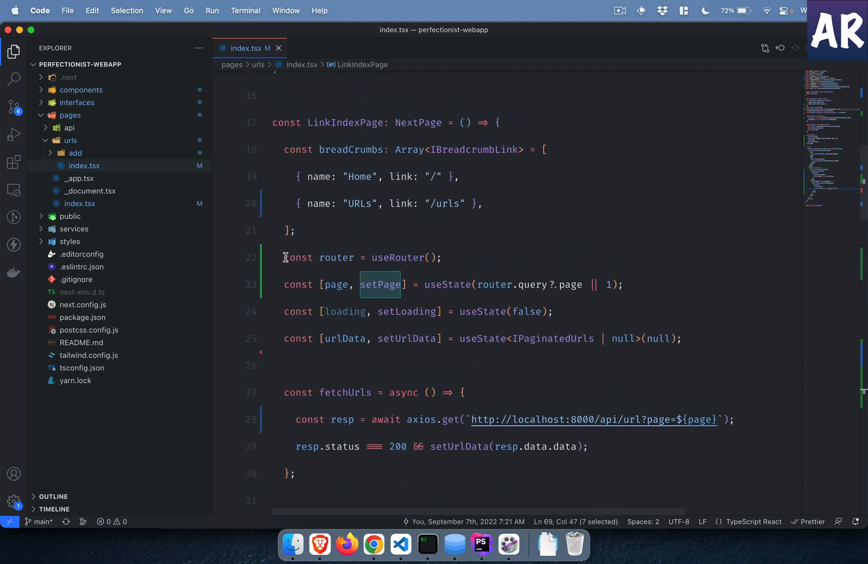
{"action": "triple_click", "coordinate": [362, 257]}
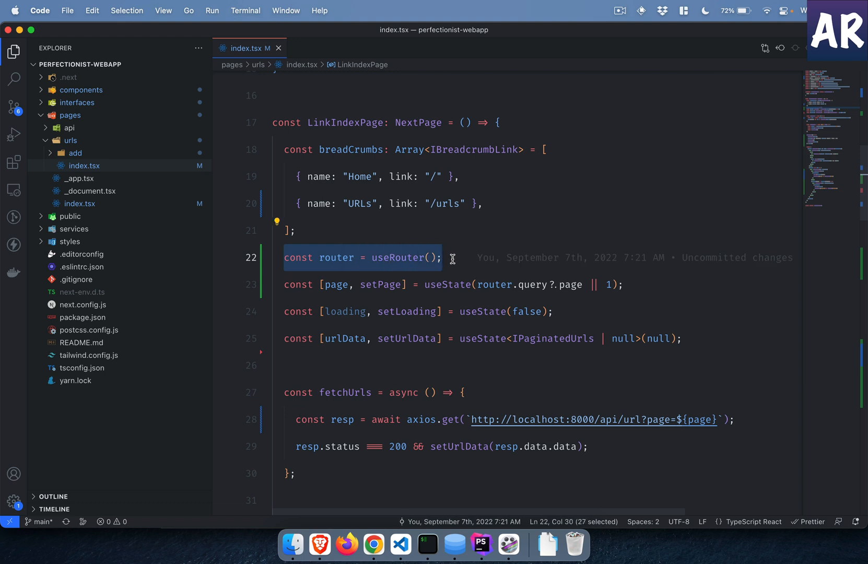
{"action": "mouse_move", "coordinate": [397, 257]}
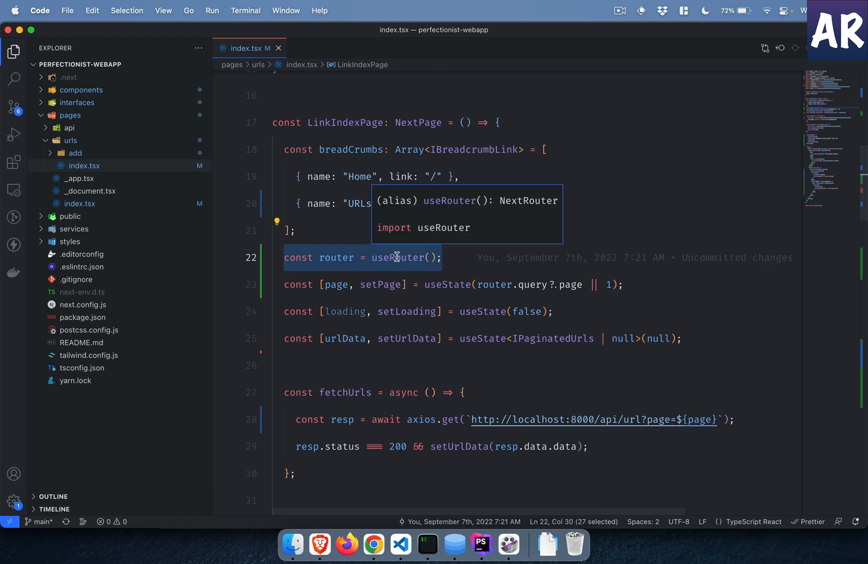
{"action": "double_click", "coordinate": [337, 257]}
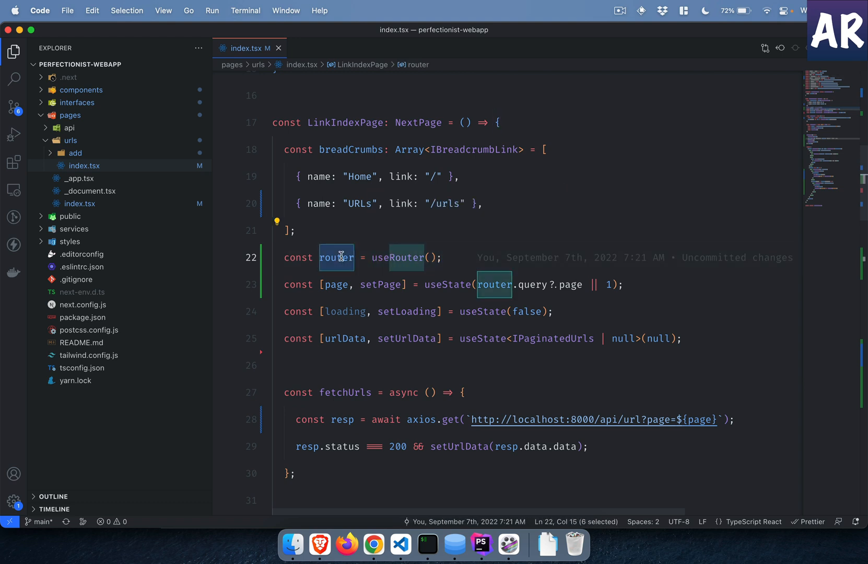
{"action": "mouse_move", "coordinate": [344, 311]}
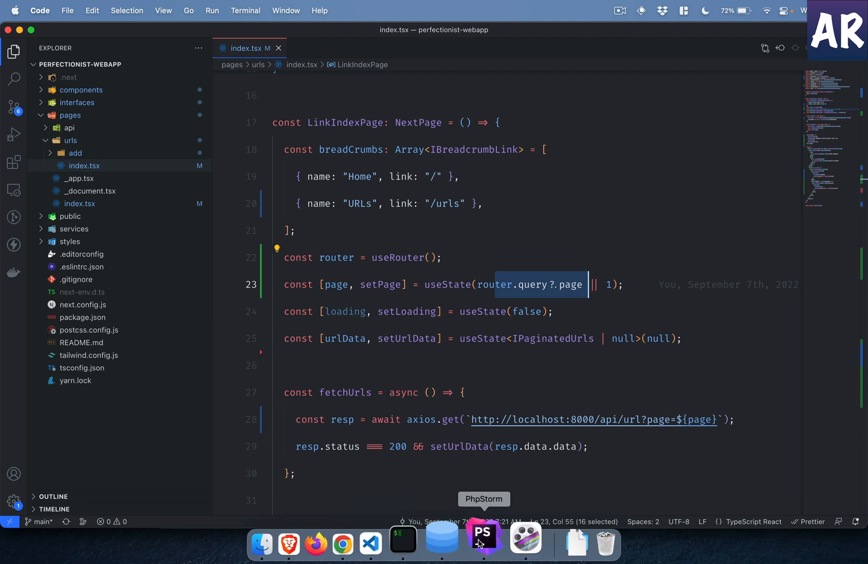
Switch to PhpStorm's Laravel UrlController paginating one URL per page.
{"action": "left_click", "coordinate": [483, 538]}
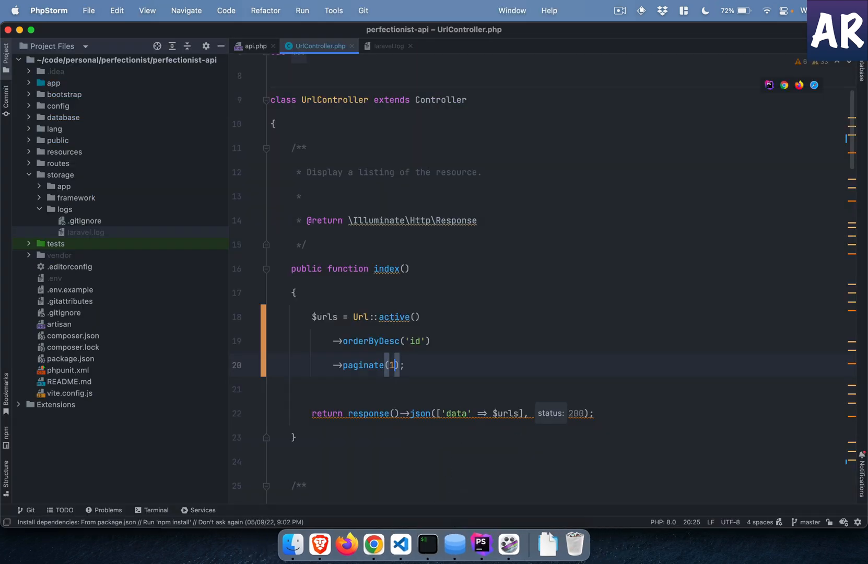
{"action": "left_click", "coordinate": [373, 545]}
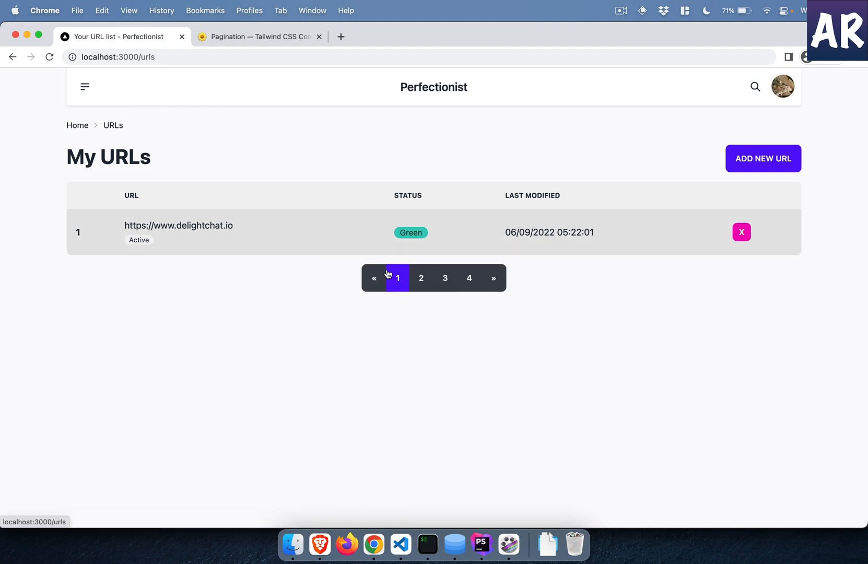
Go to page 2 of the URL list so the address carries ?page=2.
{"action": "left_click", "coordinate": [420, 277]}
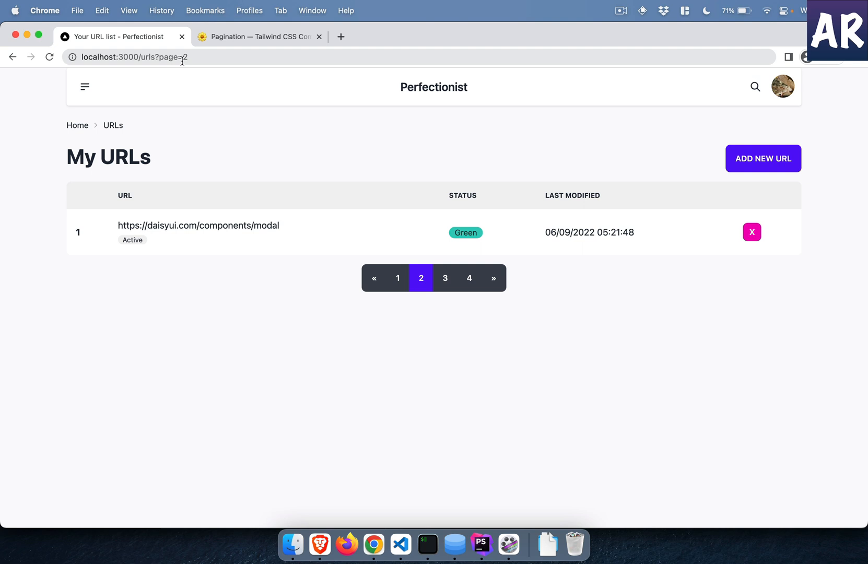
{"action": "mouse_move", "coordinate": [401, 537]}
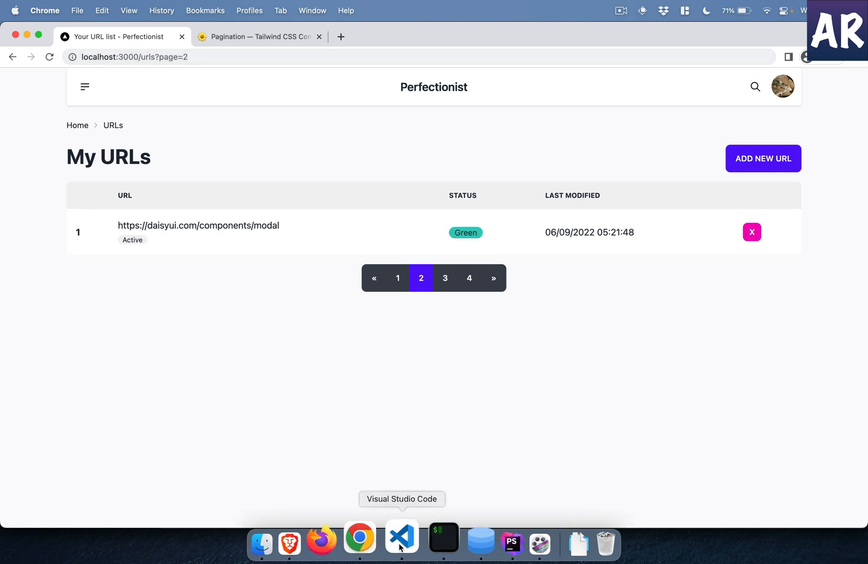
Fold fetchUrls and add 'page' to the useEffect dependency array.
{"action": "left_click", "coordinate": [401, 537]}
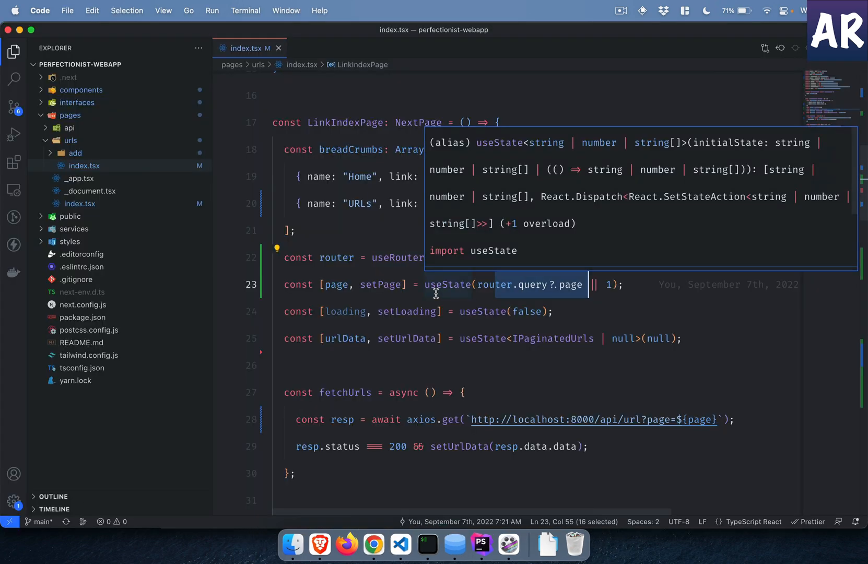
{"action": "mouse_move", "coordinate": [388, 312]}
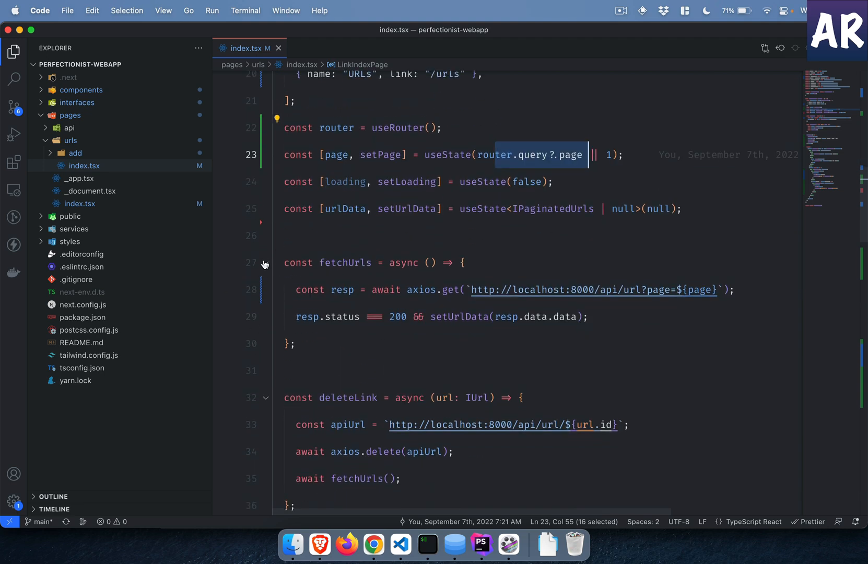
{"action": "left_click", "coordinate": [265, 263]}
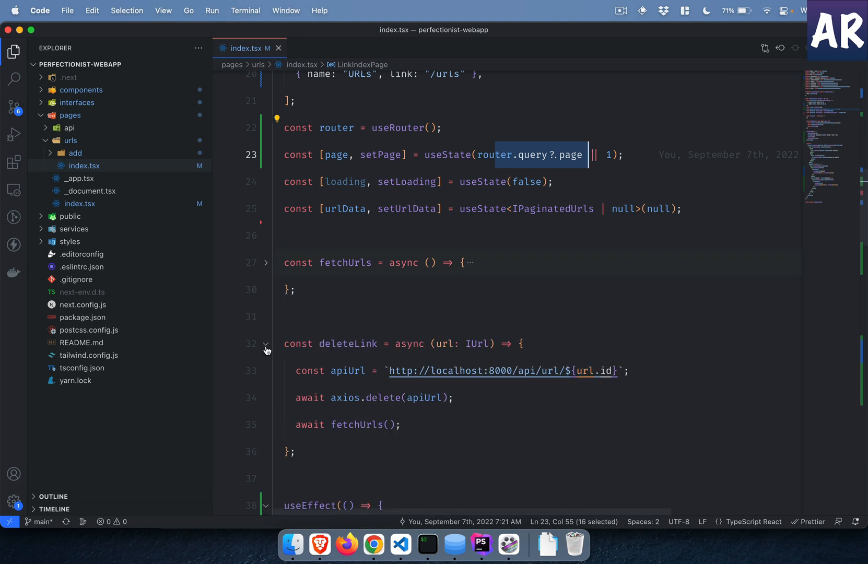
{"action": "scroll", "scroll_direction": "down", "scroll_amount": 3}
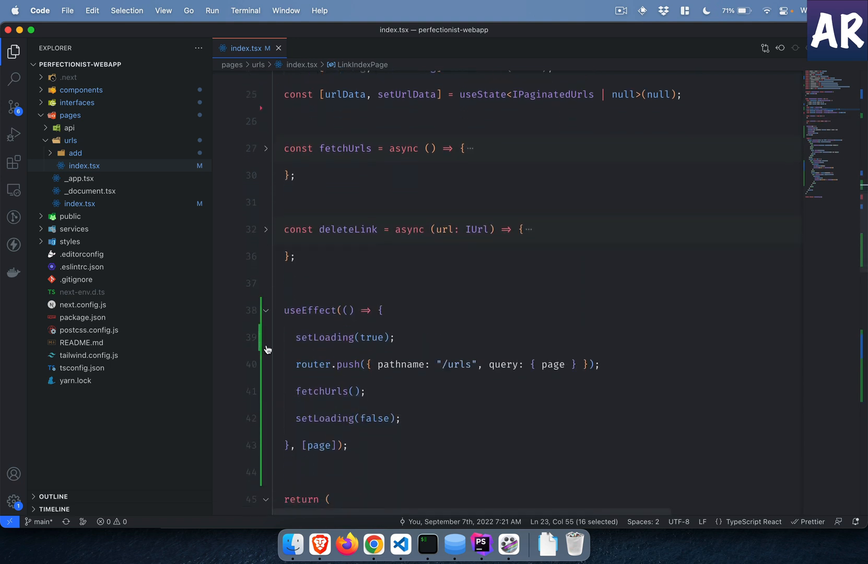
{"action": "mouse_move", "coordinate": [324, 337]}
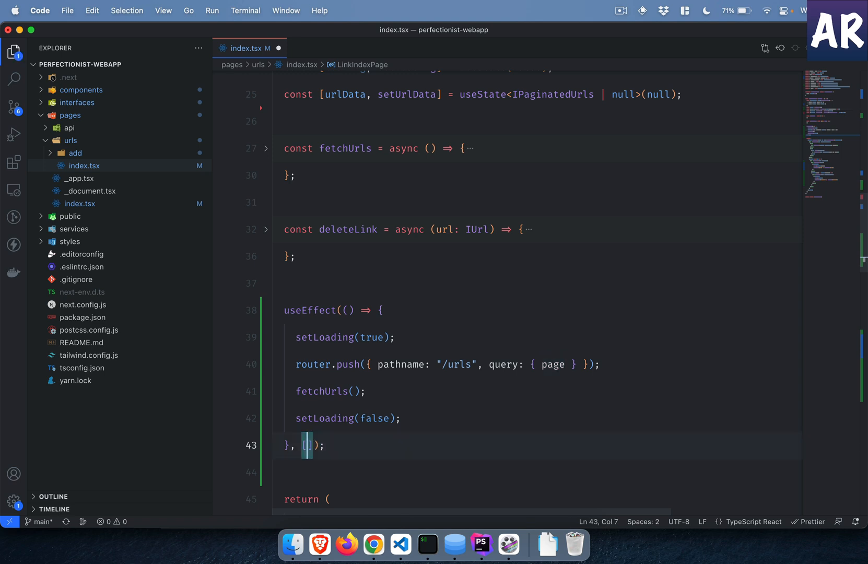
{"action": "type", "text": "page"}
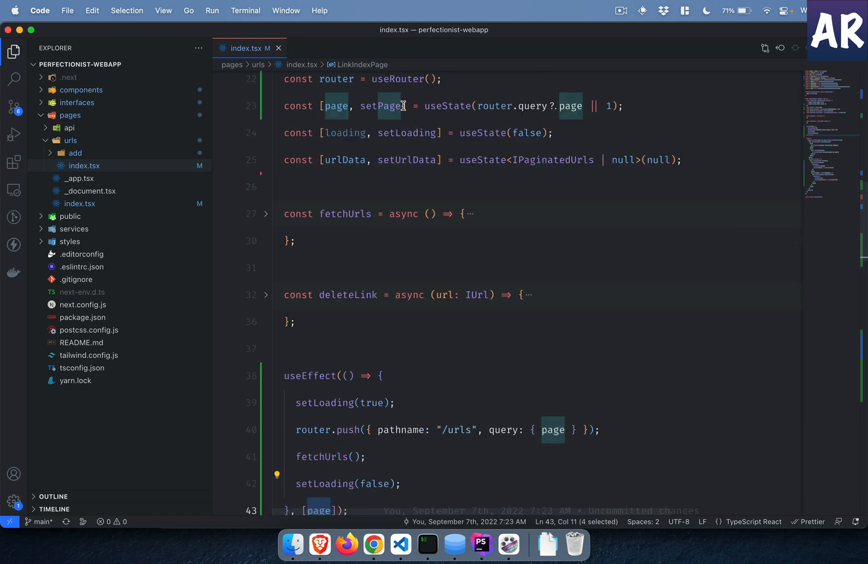
Scroll down to the Pagination element wiring onChange to setPage.
{"action": "scroll", "scroll_direction": "down", "scroll_amount": 3}
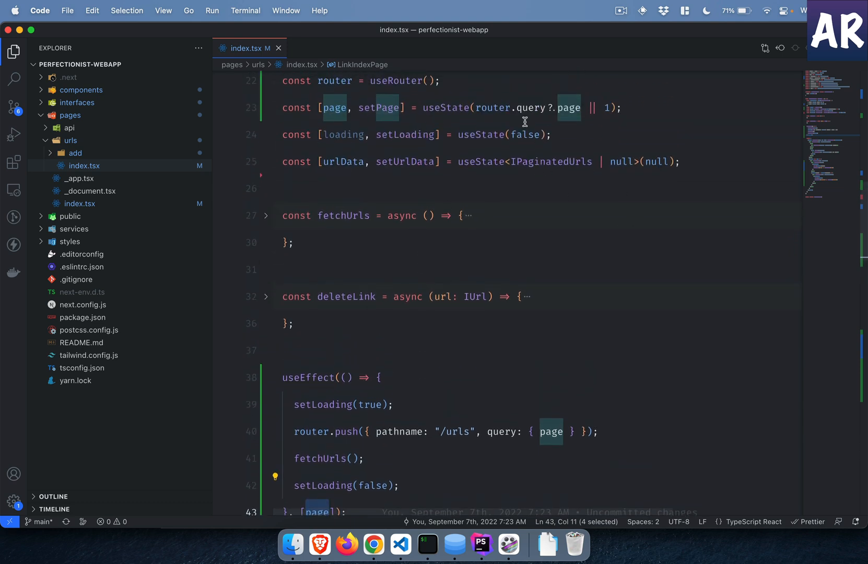
{"action": "scroll", "scroll_direction": "down", "scroll_amount": 3}
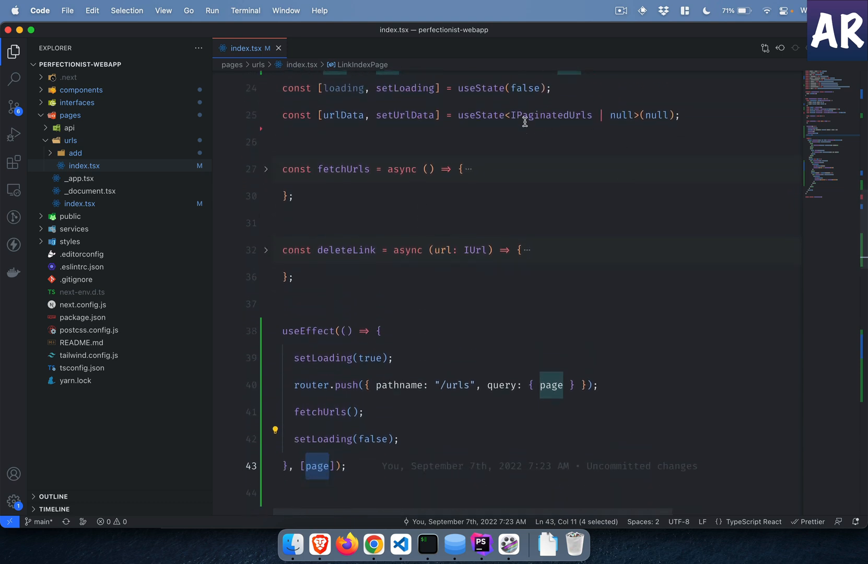
{"action": "mouse_move", "coordinate": [326, 415]}
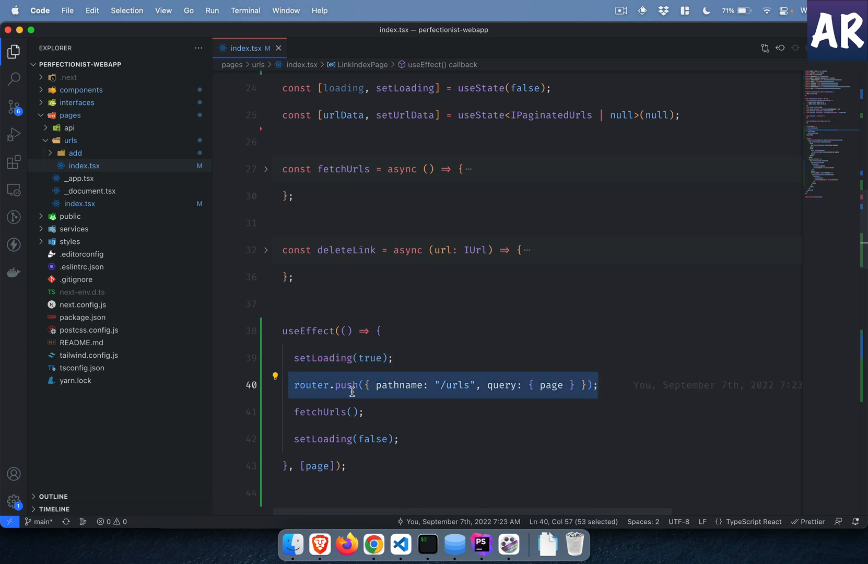
{"action": "mouse_move", "coordinate": [553, 385]}
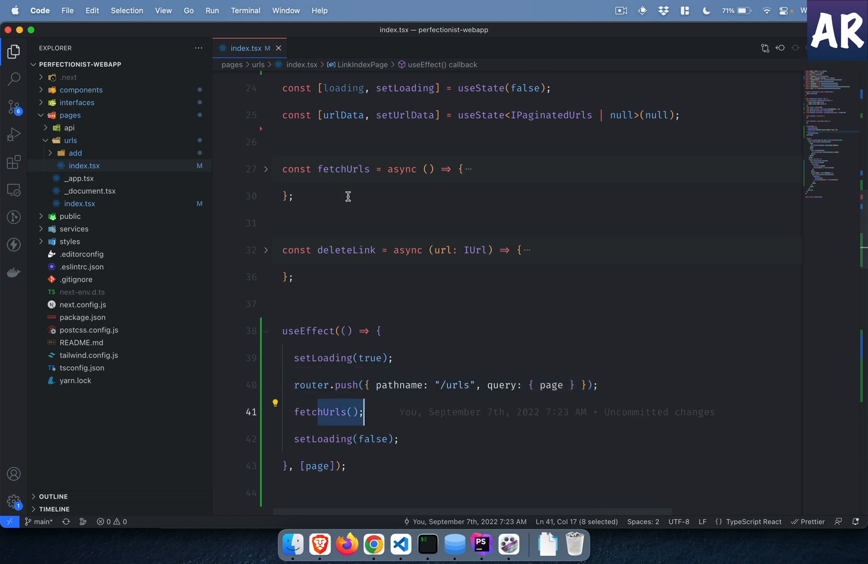
{"action": "scroll", "scroll_direction": "down", "scroll_amount": 3}
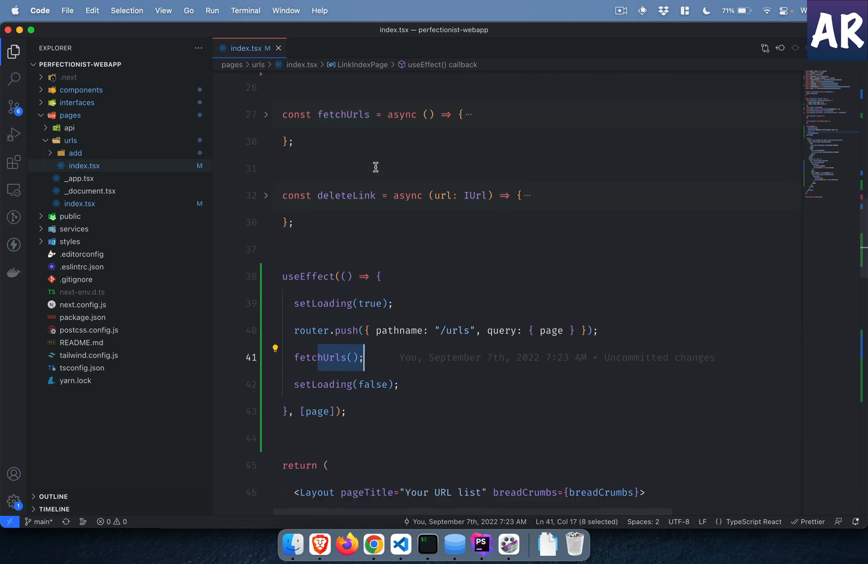
{"action": "scroll", "scroll_direction": "down", "scroll_amount": 3}
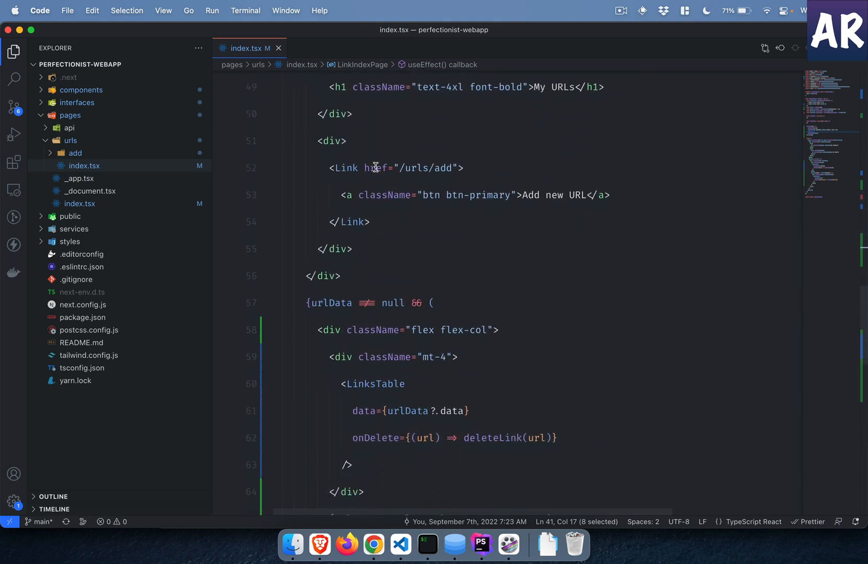
{"action": "scroll", "scroll_direction": "down", "scroll_amount": 3}
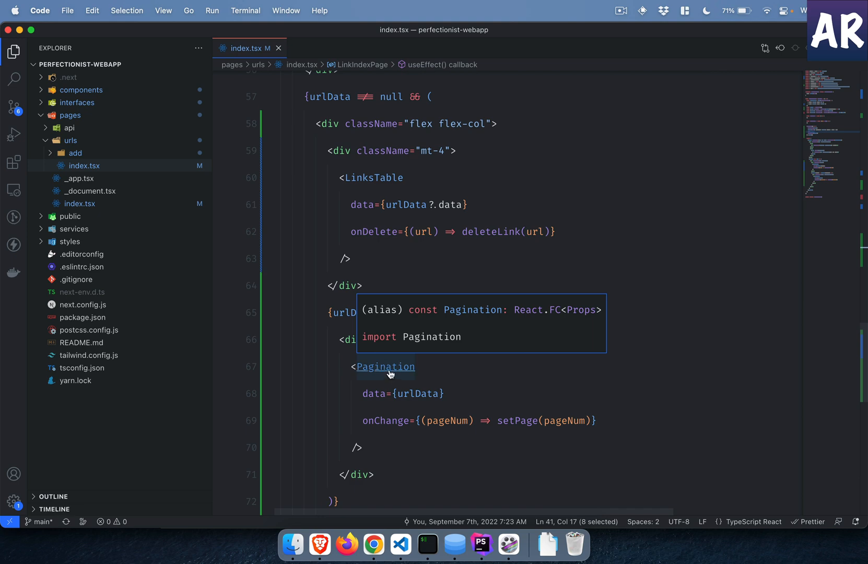
{"action": "left_click", "coordinate": [384, 367]}
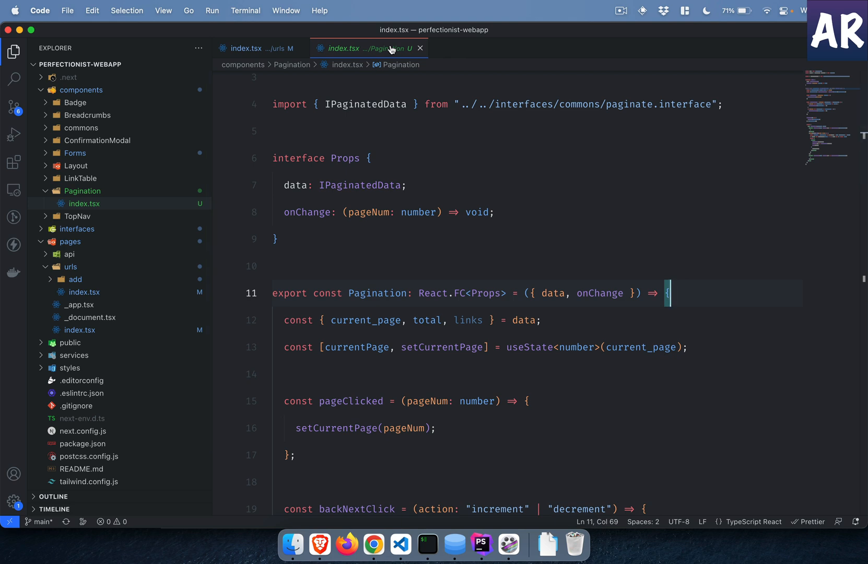
{"action": "left_click", "coordinate": [13, 50]}
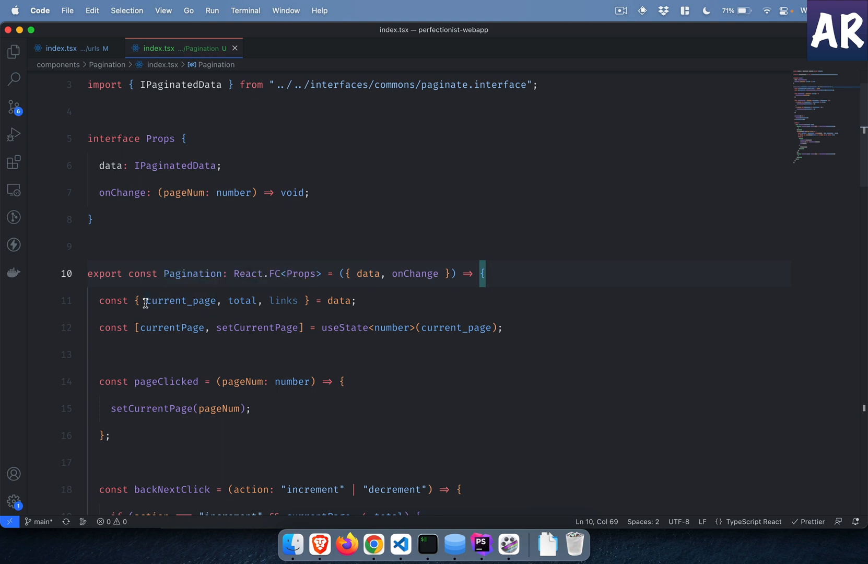
{"action": "left_click_drag", "start_coordinate": [146, 301], "coordinate": [303, 301]}
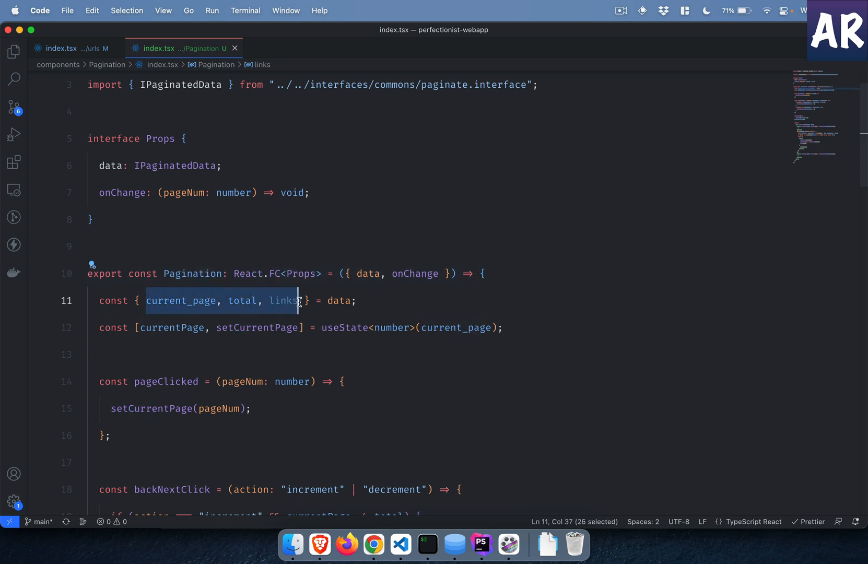
{"action": "double_click", "coordinate": [338, 300]}
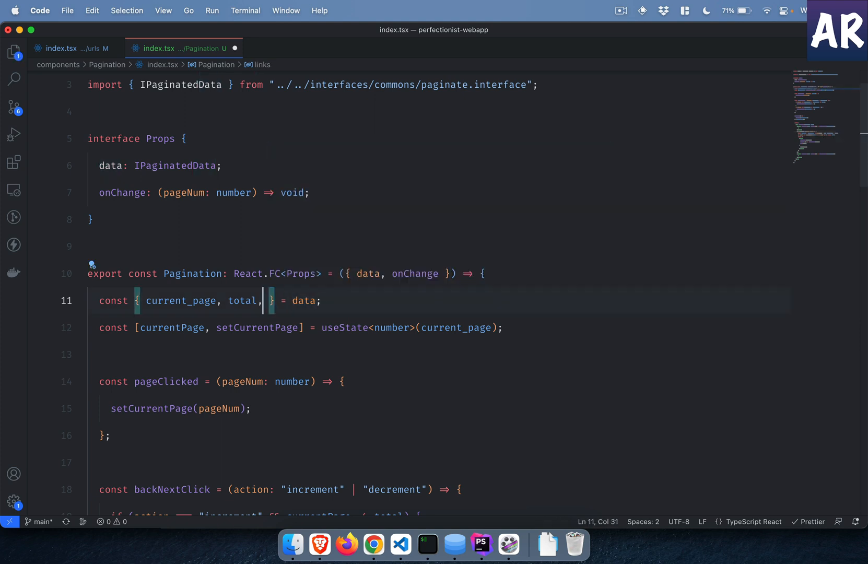
{"action": "key", "text": "Backspace"}
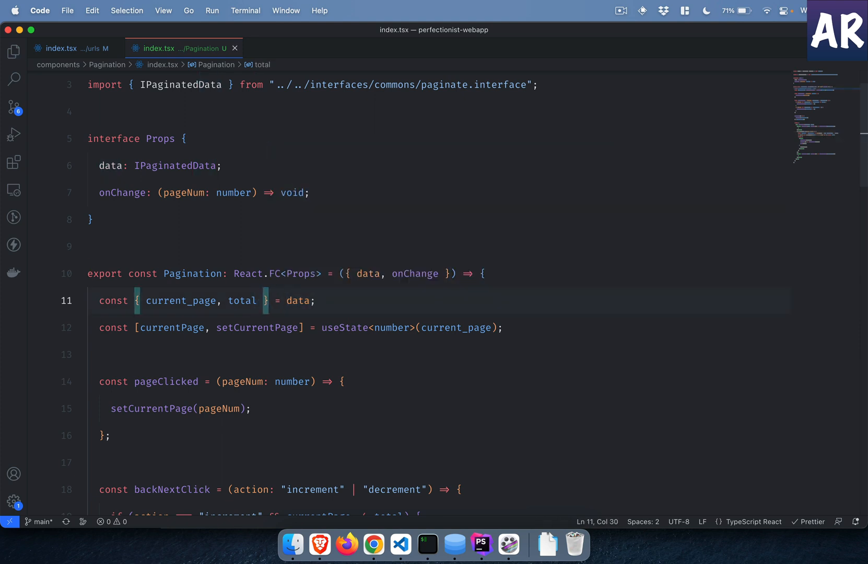
{"action": "mouse_move", "coordinate": [111, 165]}
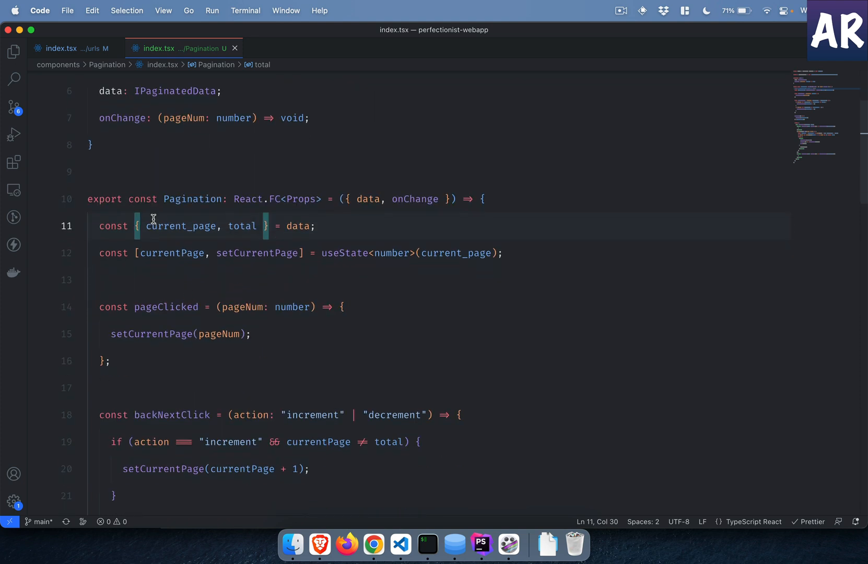
{"action": "double_click", "coordinate": [180, 226]}
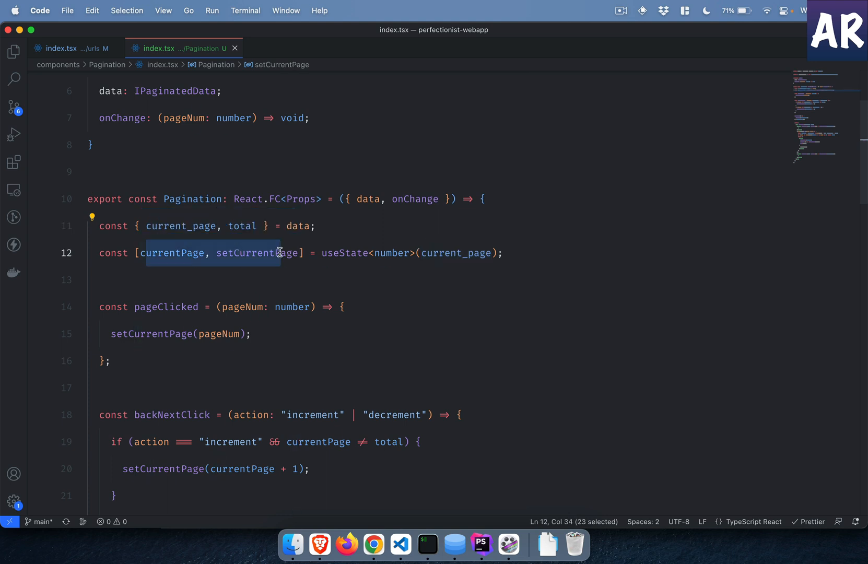
{"action": "scroll", "scroll_direction": "down", "scroll_amount": 3}
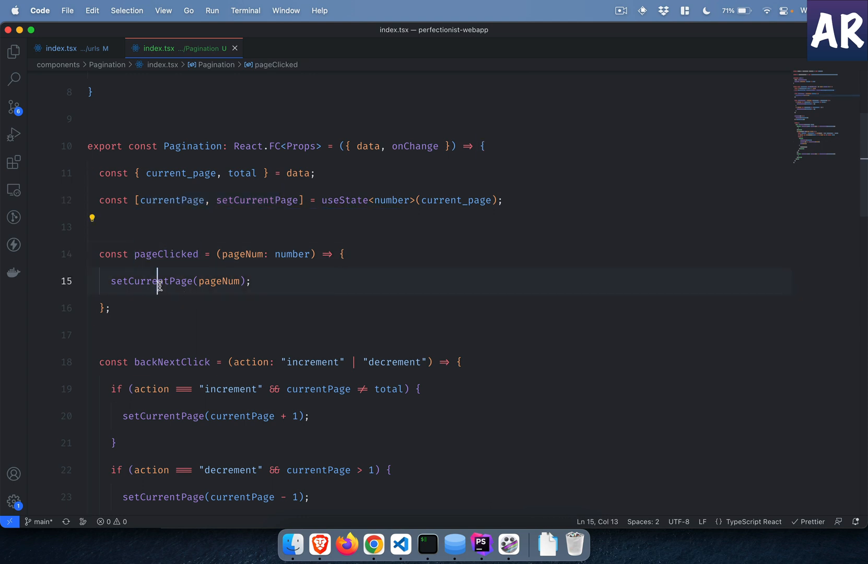
{"action": "double_click", "coordinate": [152, 281]}
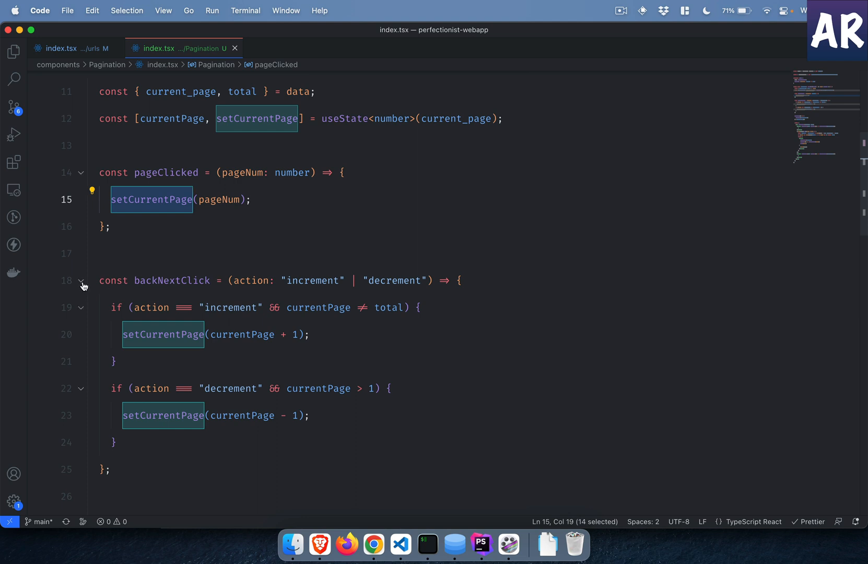
{"action": "left_click", "coordinate": [80, 172]}
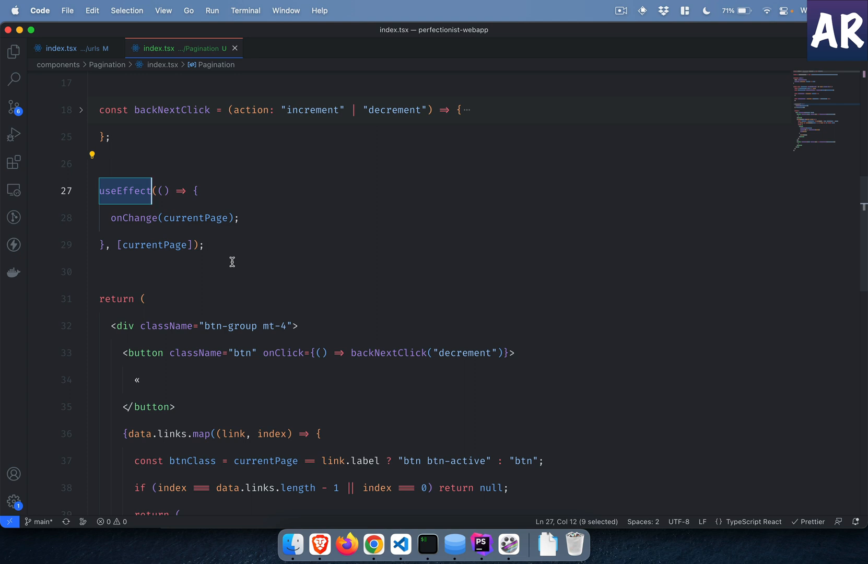
{"action": "left_click", "coordinate": [164, 245]}
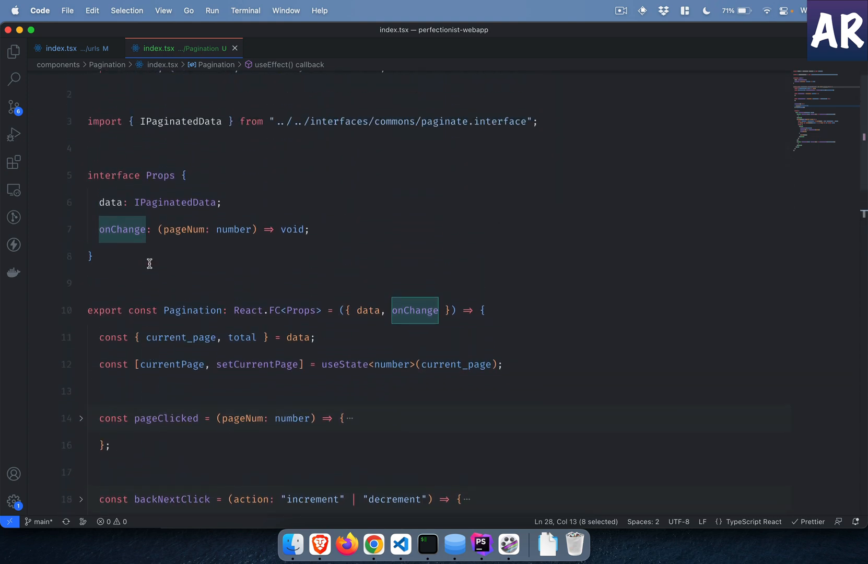
{"action": "scroll", "scroll_direction": "down", "scroll_amount": 3}
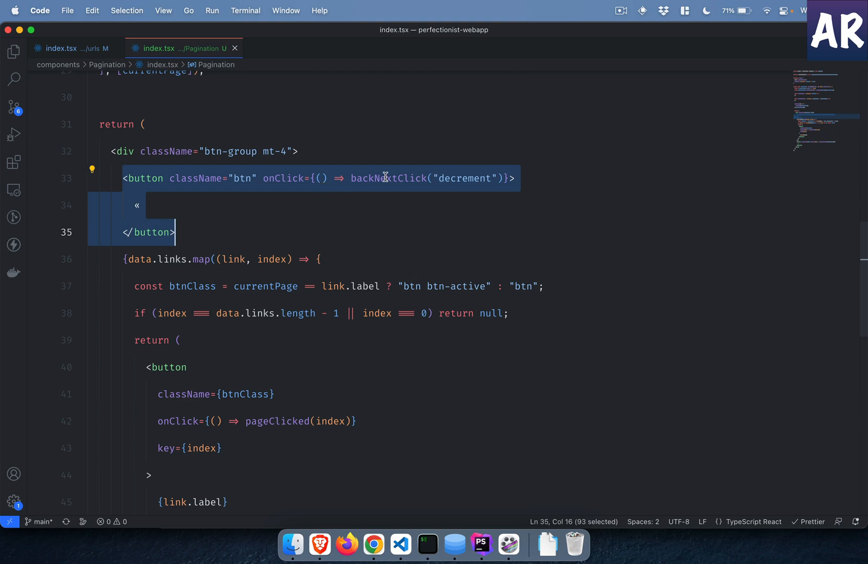
{"action": "double_click", "coordinate": [387, 179]}
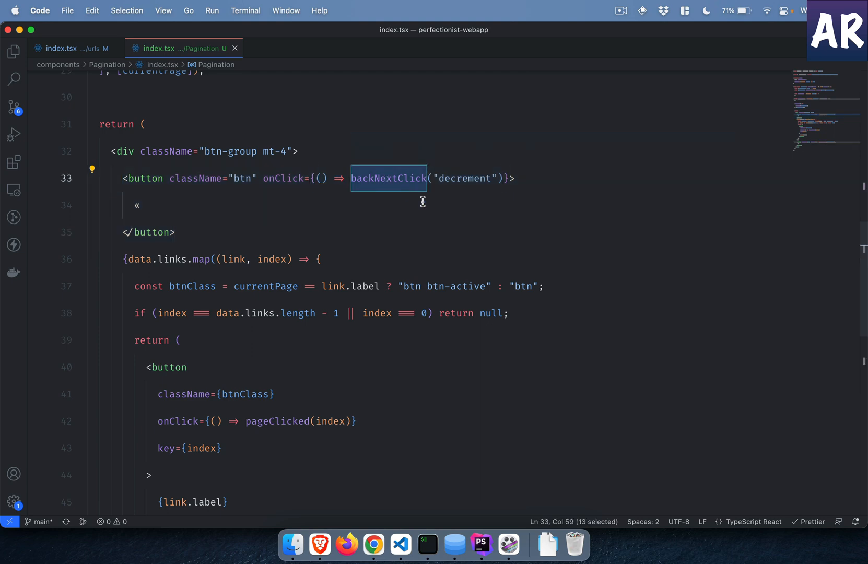
{"action": "double_click", "coordinate": [465, 179]}
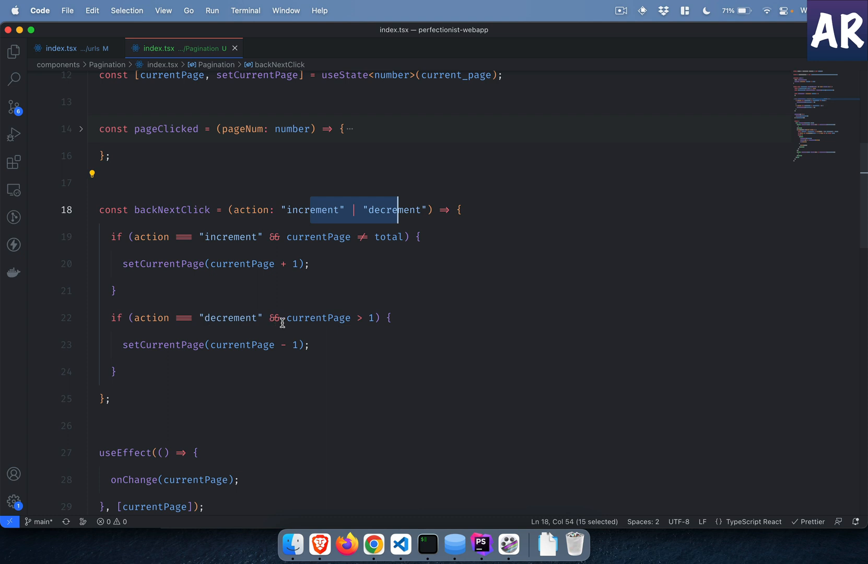
{"action": "mouse_move", "coordinate": [364, 322]}
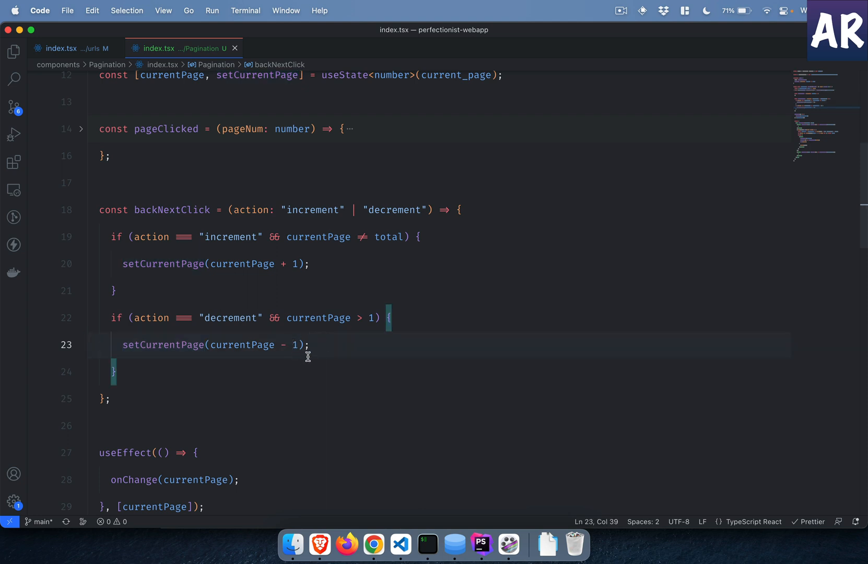
{"action": "scroll", "scroll_direction": "down", "scroll_amount": 3}
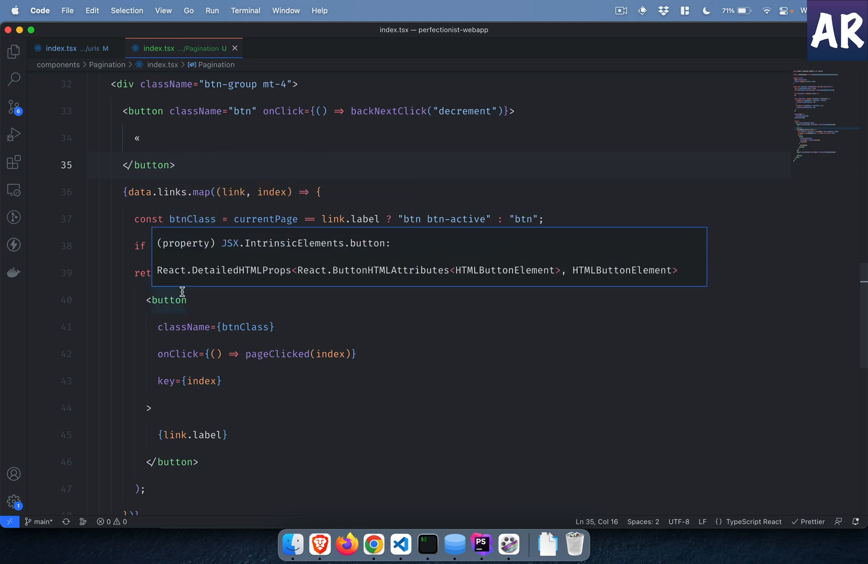
{"action": "mouse_move", "coordinate": [272, 261]}
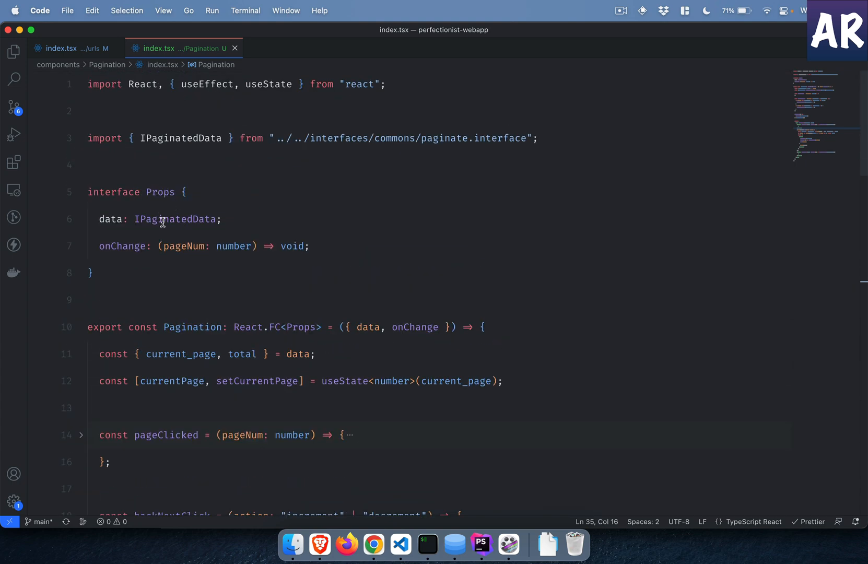
{"action": "mouse_move", "coordinate": [174, 218]}
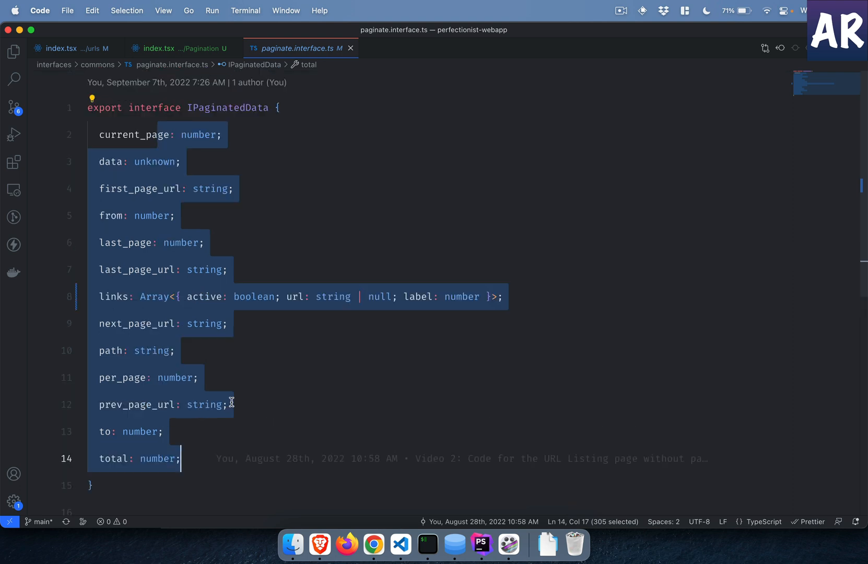
{"action": "left_click", "coordinate": [177, 48]}
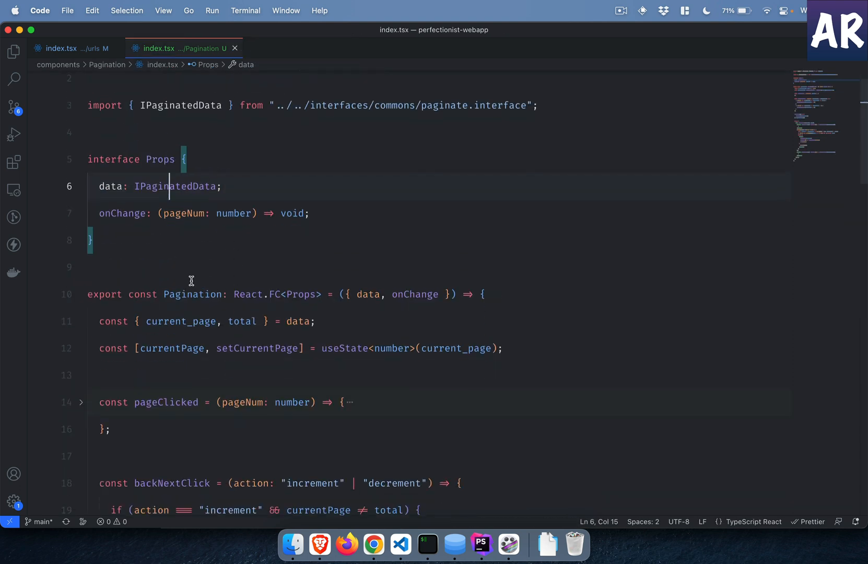
{"action": "double_click", "coordinate": [109, 186]}
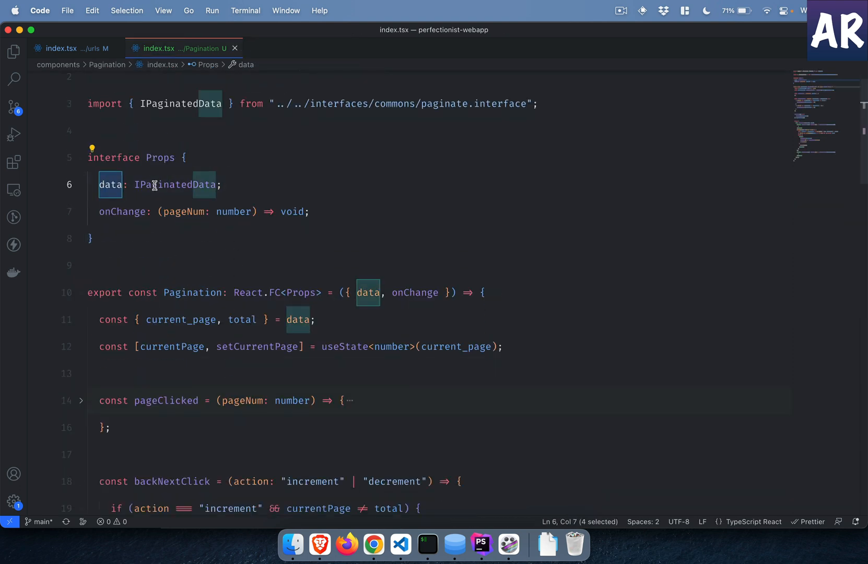
{"action": "scroll", "scroll_direction": "down", "scroll_amount": 3}
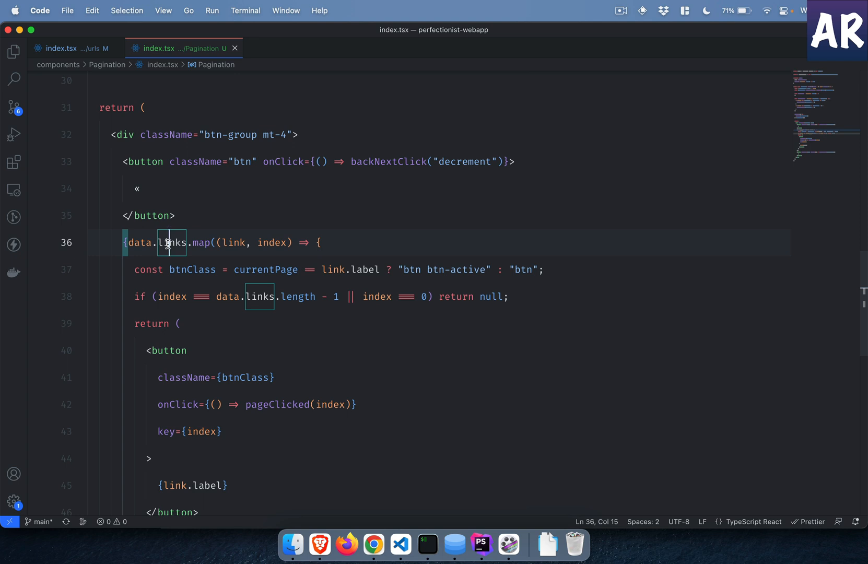
{"action": "mouse_move", "coordinate": [209, 249]}
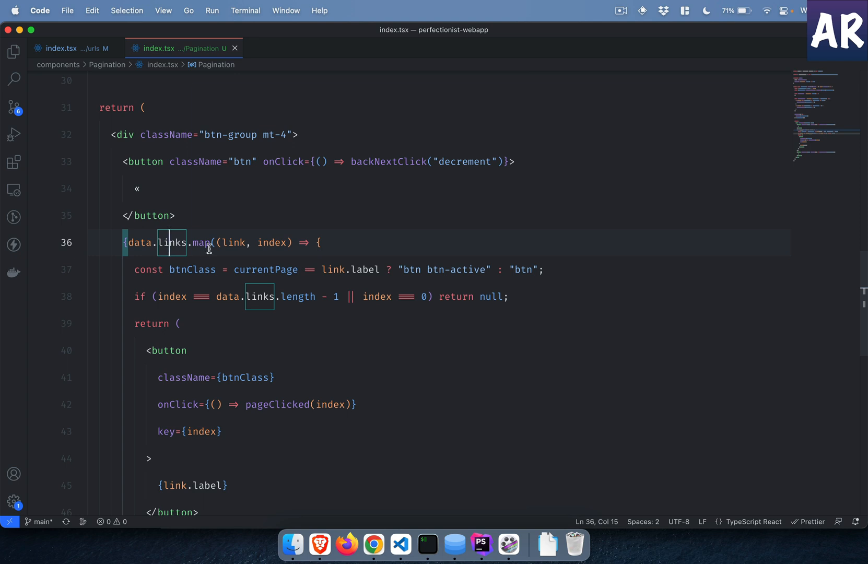
{"action": "mouse_move", "coordinate": [207, 243]}
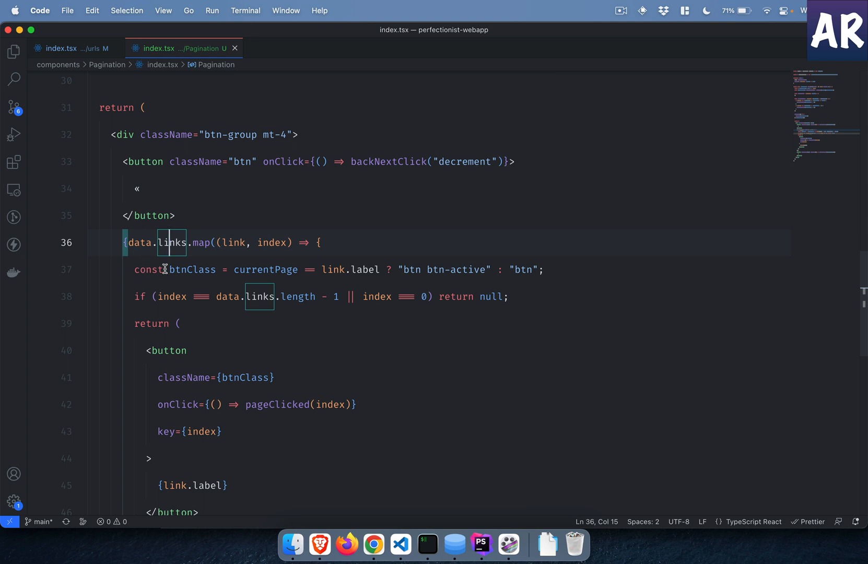
{"action": "double_click", "coordinate": [192, 270]}
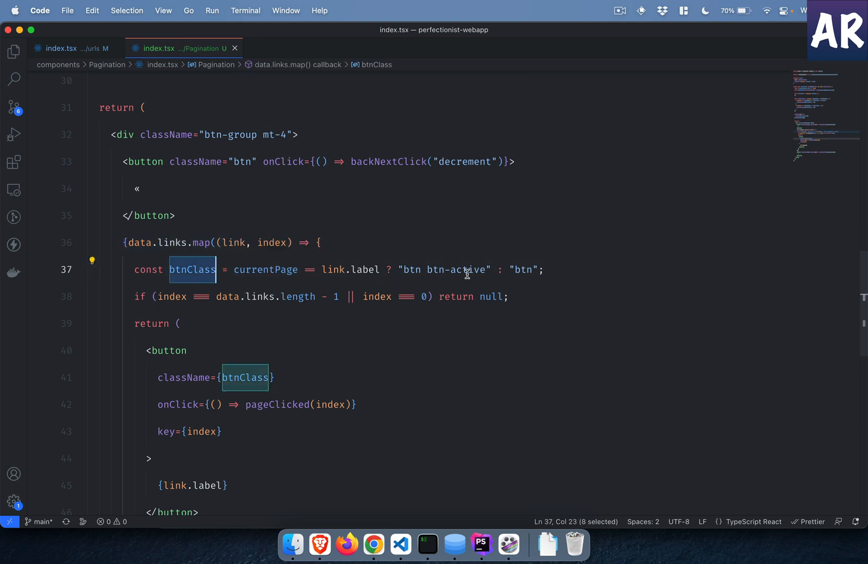
{"action": "double_click", "coordinate": [457, 270]}
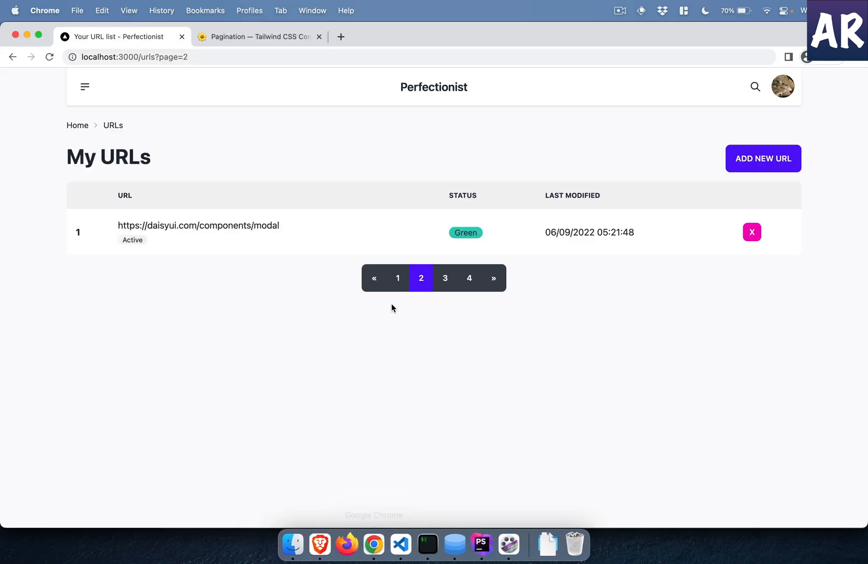
Show page 3 of the URL list with link 3 marked active.
{"action": "left_click", "coordinate": [445, 278]}
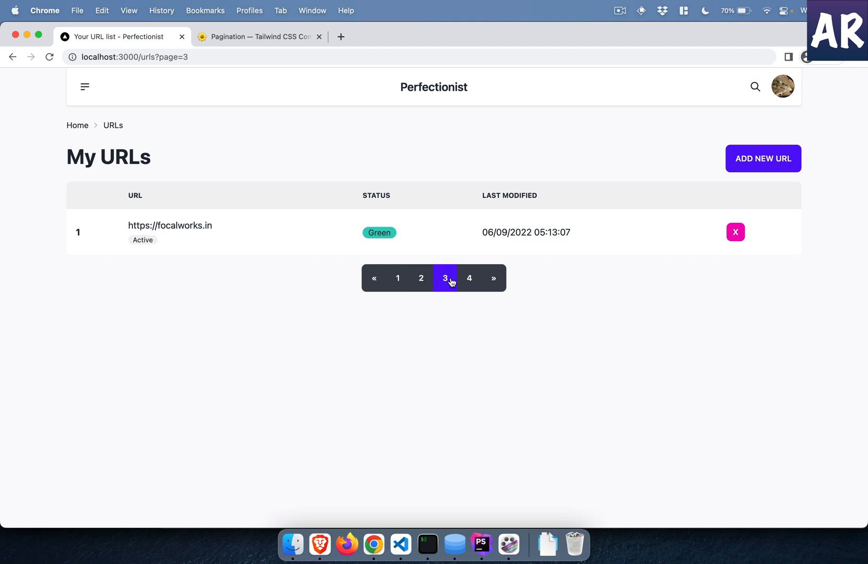
{"action": "mouse_move", "coordinate": [447, 310]}
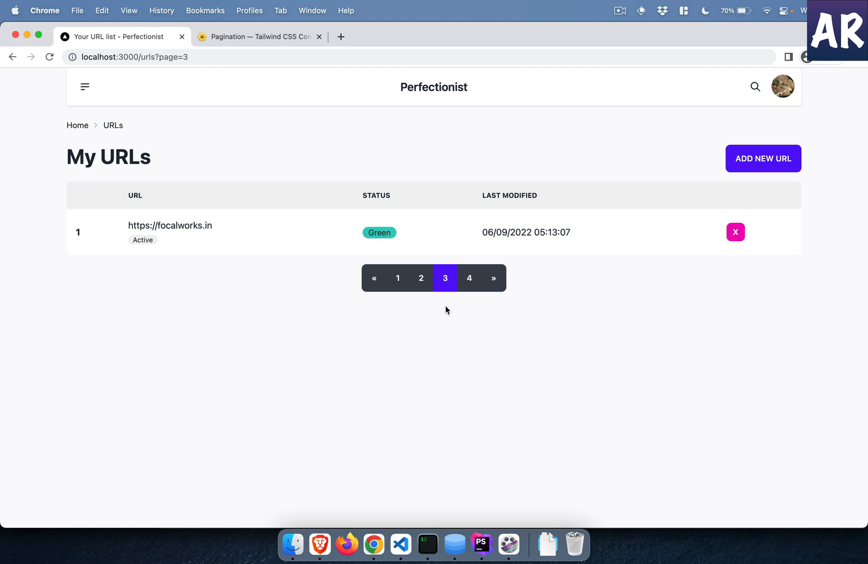
{"action": "left_click", "coordinate": [374, 278]}
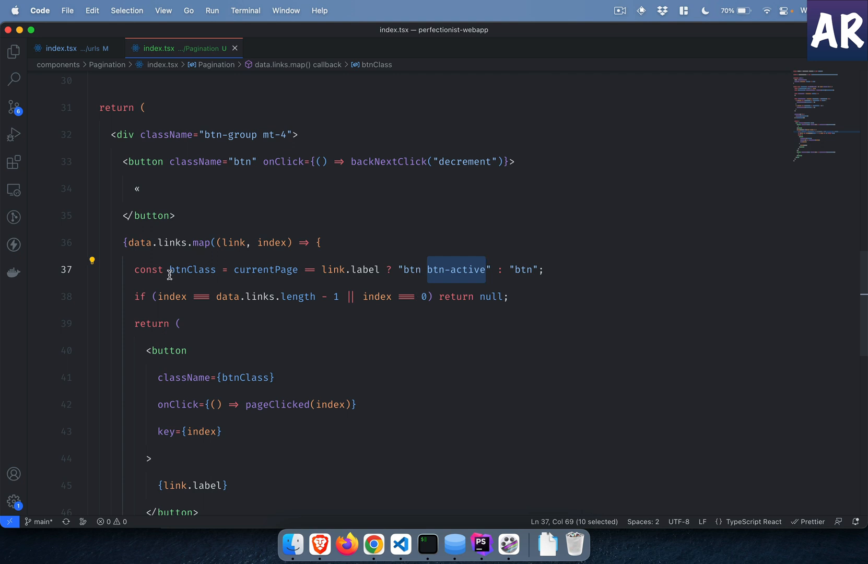
{"action": "mouse_move", "coordinate": [179, 310]}
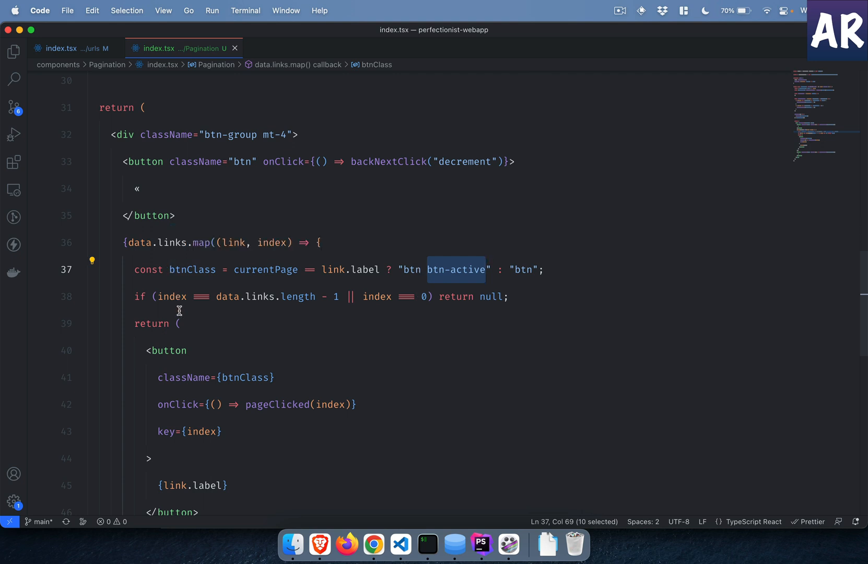
{"action": "mouse_move", "coordinate": [229, 297]}
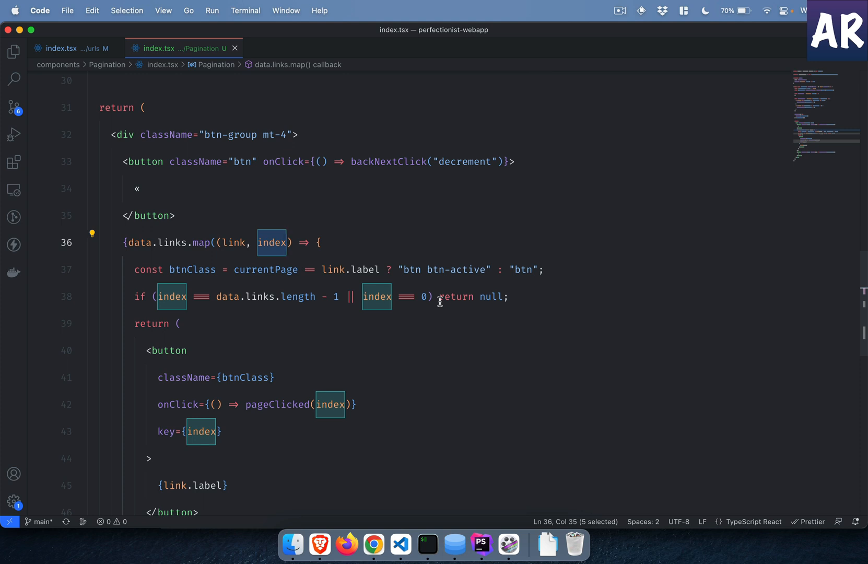
{"action": "mouse_move", "coordinate": [135, 295]}
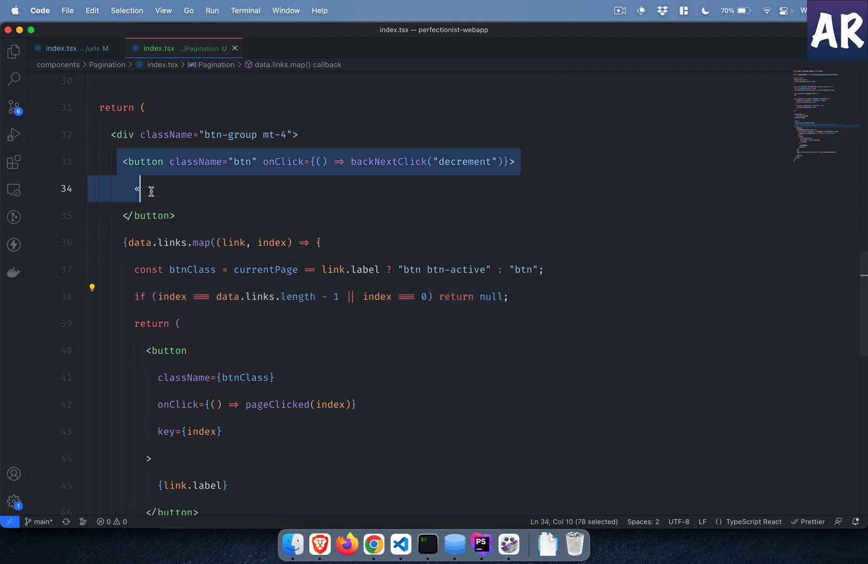
Review the Pagination component's previous/next buttons and the links map's btn-active class logic.
{"action": "scroll", "scroll_direction": "down", "scroll_amount": 3}
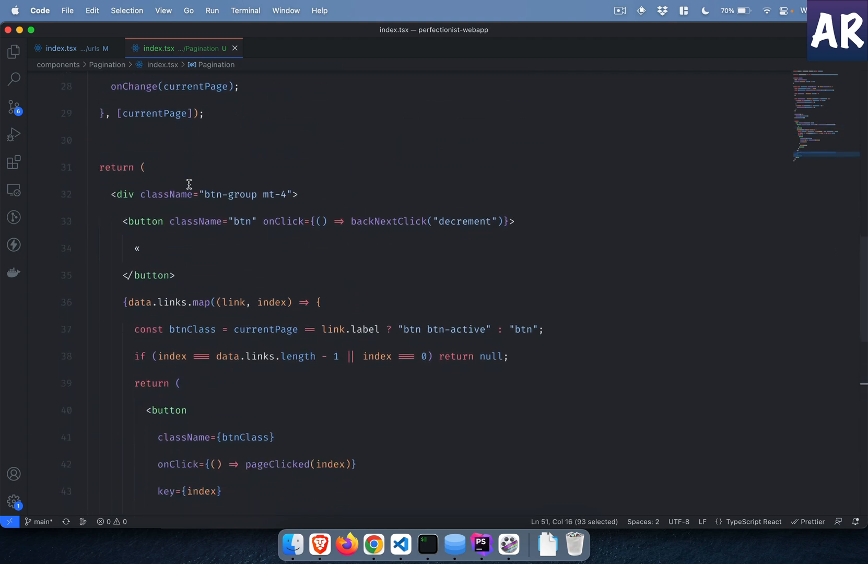
{"action": "scroll", "scroll_direction": "down", "scroll_amount": 3}
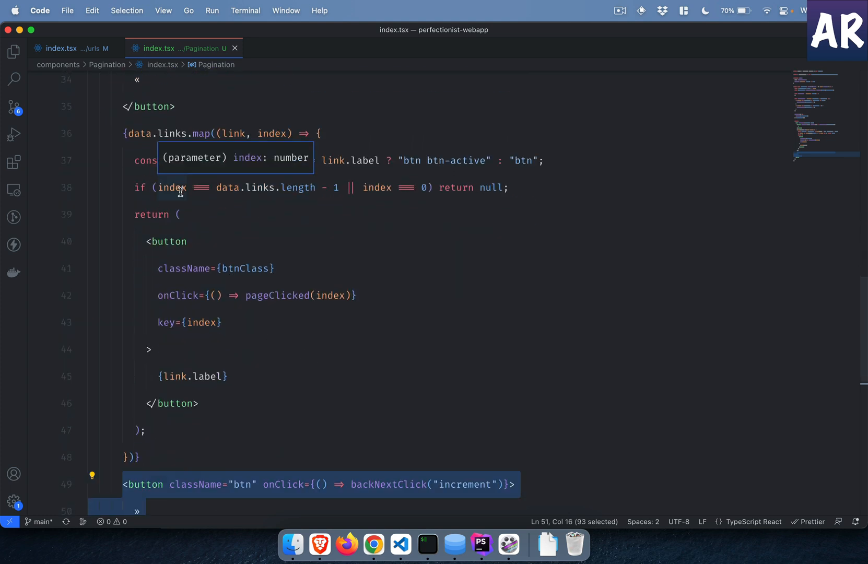
{"action": "scroll", "scroll_direction": "down", "scroll_amount": 3}
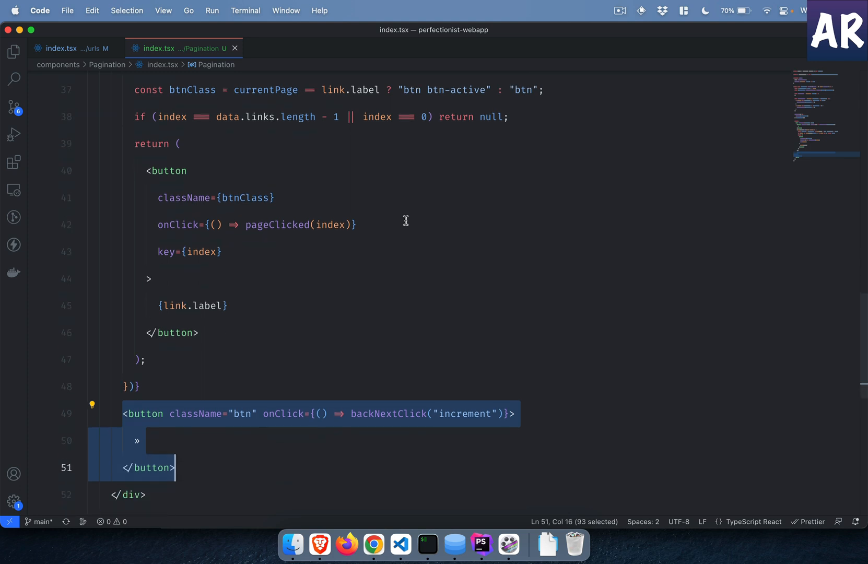
{"action": "mouse_move", "coordinate": [130, 187]}
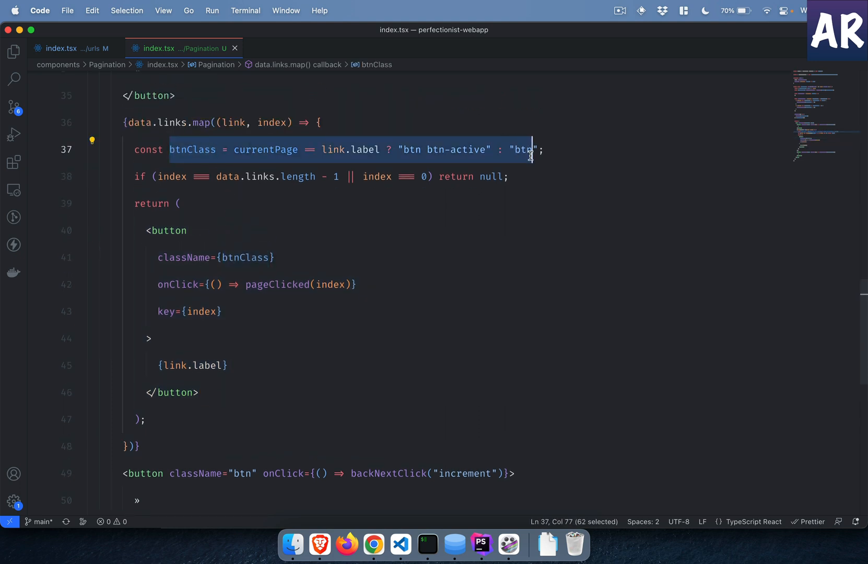
{"action": "mouse_move", "coordinate": [255, 155]}
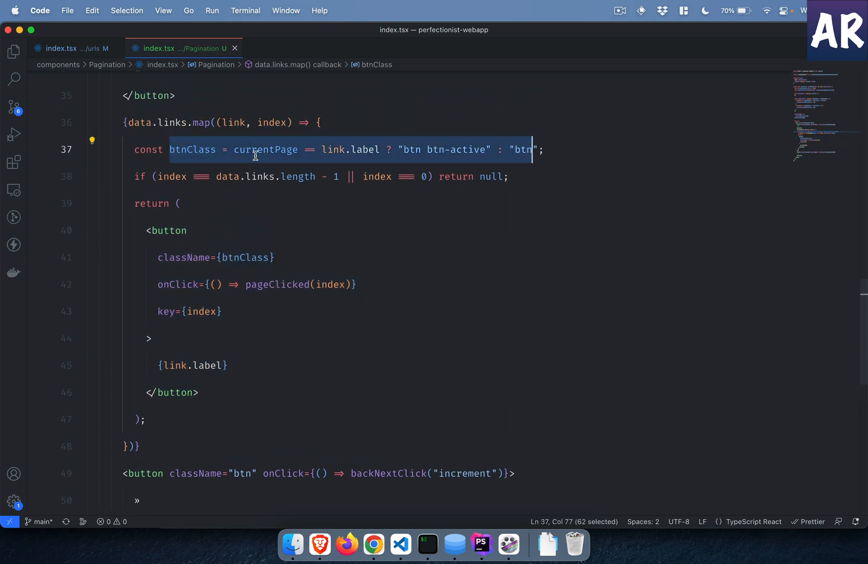
{"action": "left_click", "coordinate": [372, 149]}
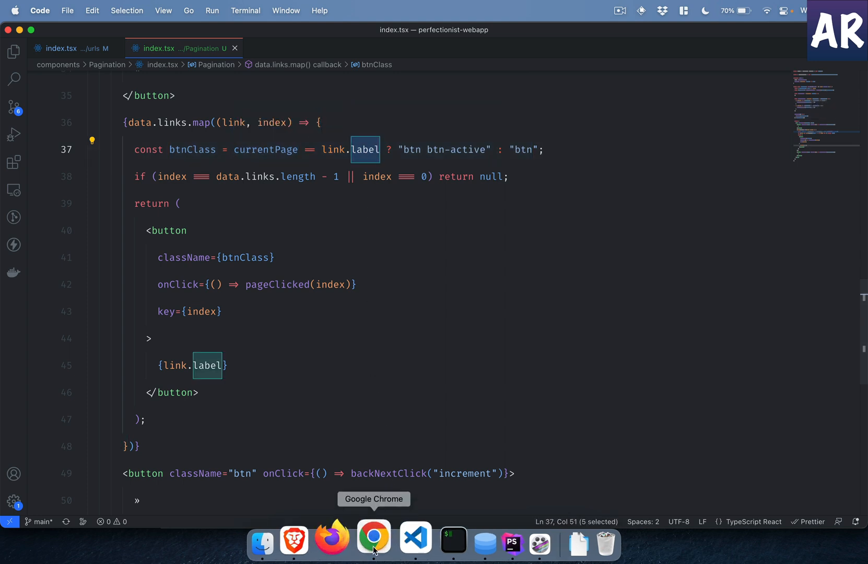
Check the URL list page in Chrome, then return to the paginate interface in the editor.
{"action": "left_click", "coordinate": [373, 538]}
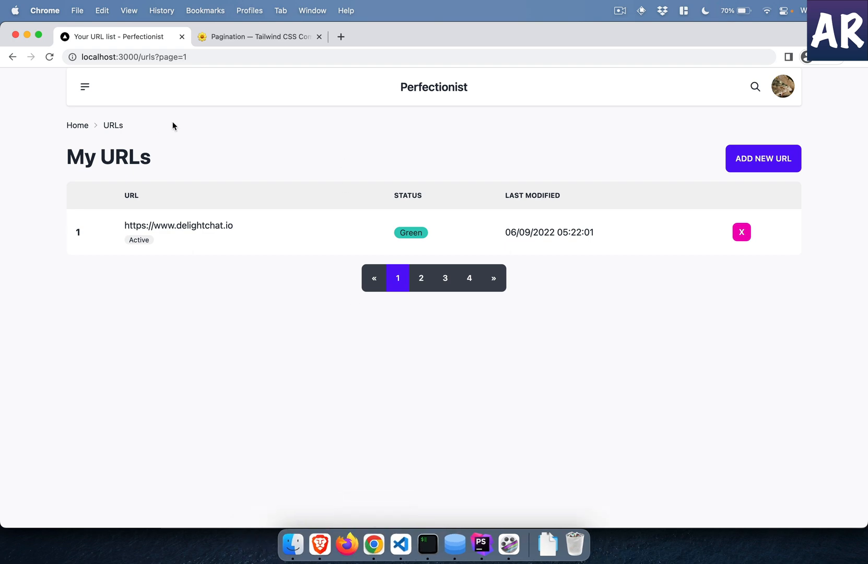
{"action": "mouse_move", "coordinate": [309, 505]}
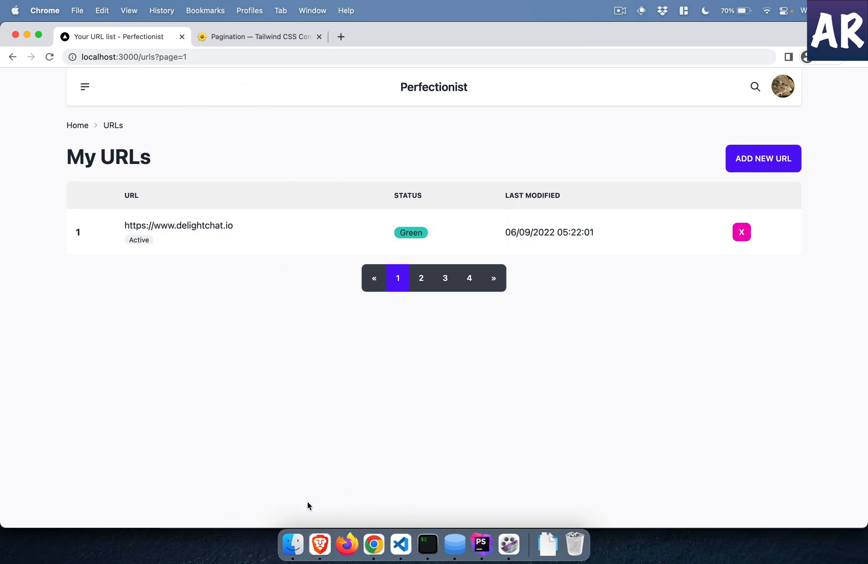
{"action": "left_click", "coordinate": [400, 544]}
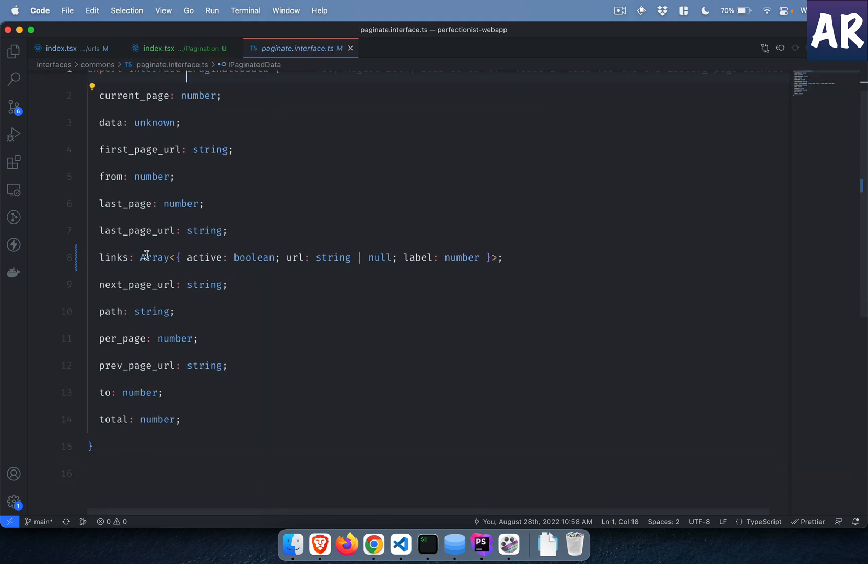
{"action": "mouse_move", "coordinate": [408, 263]}
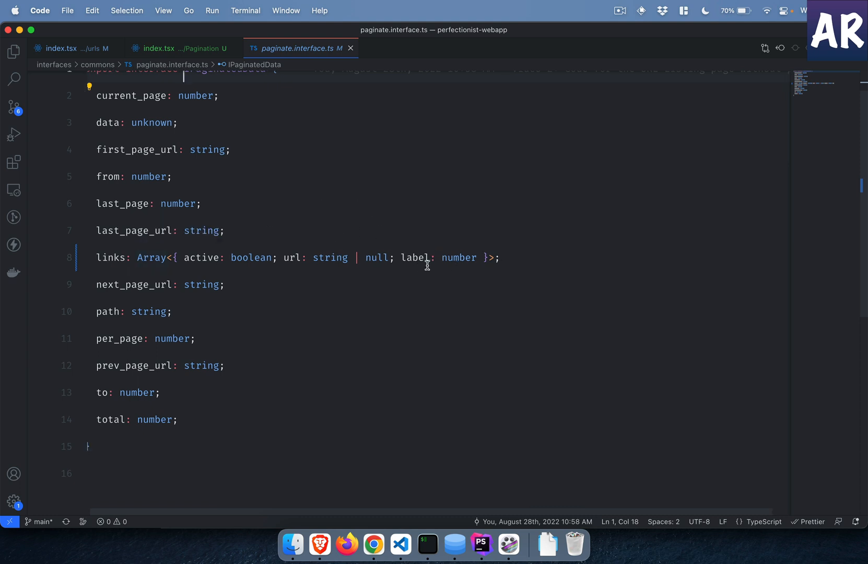
Review the links map: currentPage compared against each label and the page button's onClick handler.
{"action": "left_click", "coordinate": [178, 48]}
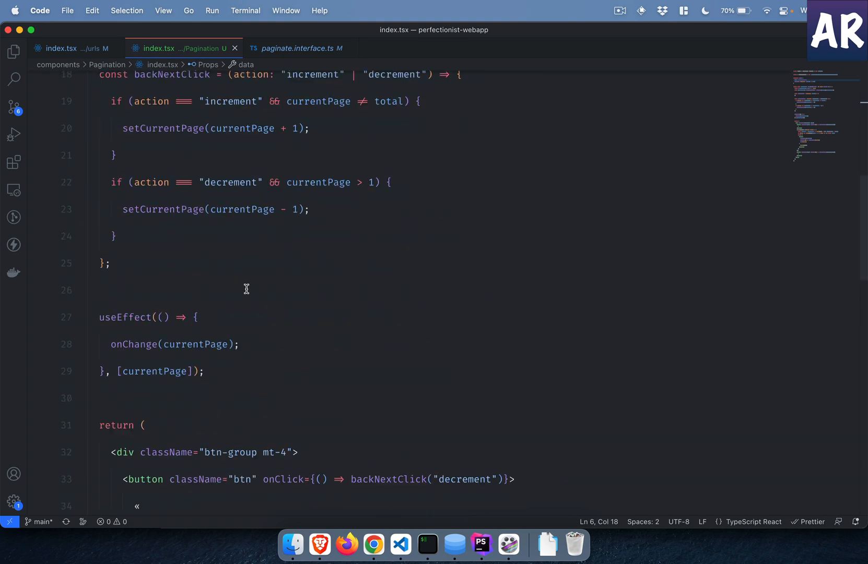
{"action": "scroll", "scroll_direction": "down", "scroll_amount": 3}
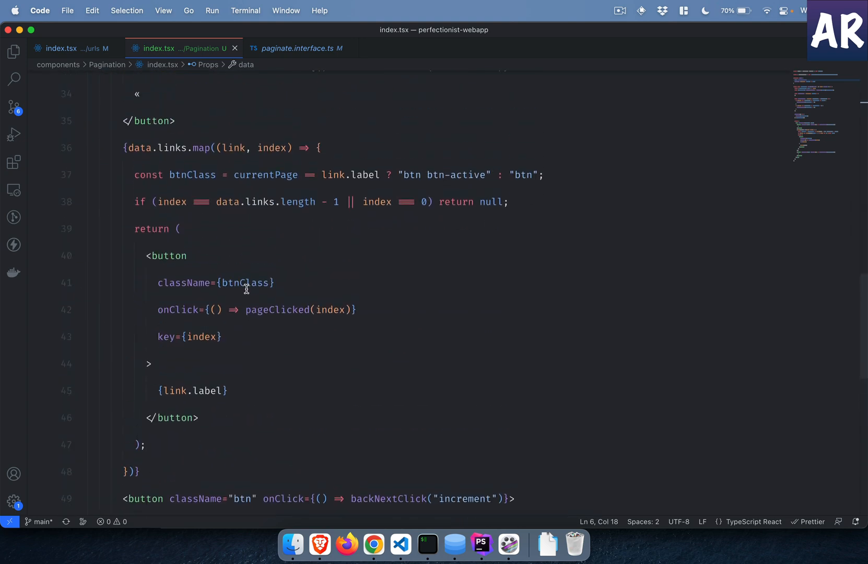
{"action": "mouse_move", "coordinate": [280, 185]}
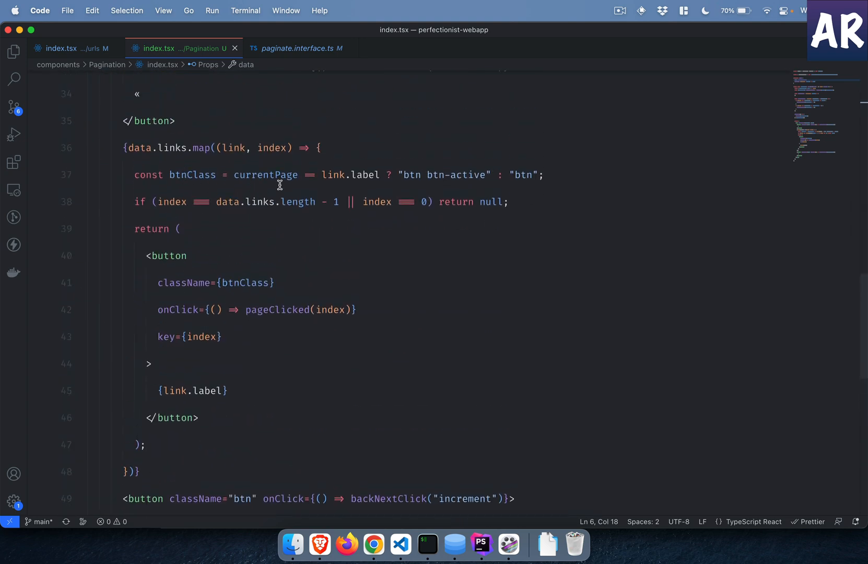
{"action": "double_click", "coordinate": [265, 175]}
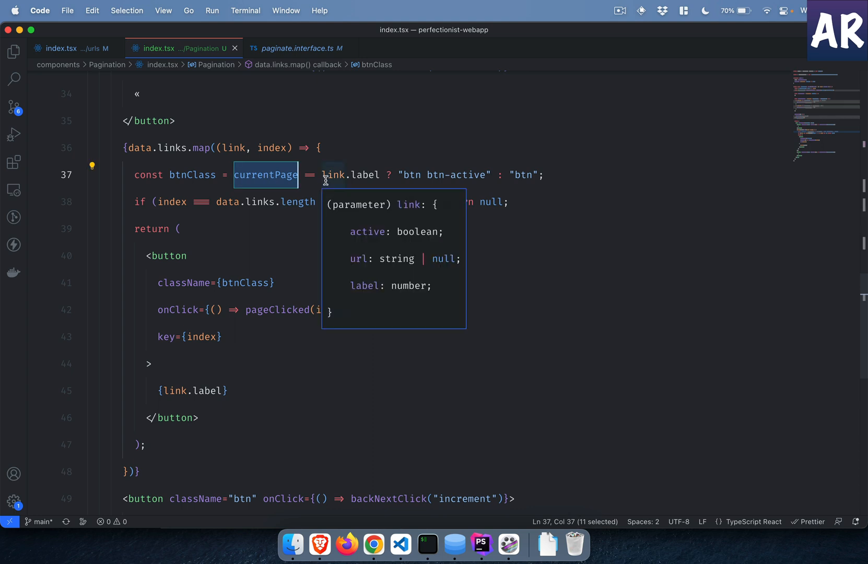
{"action": "mouse_move", "coordinate": [374, 180]}
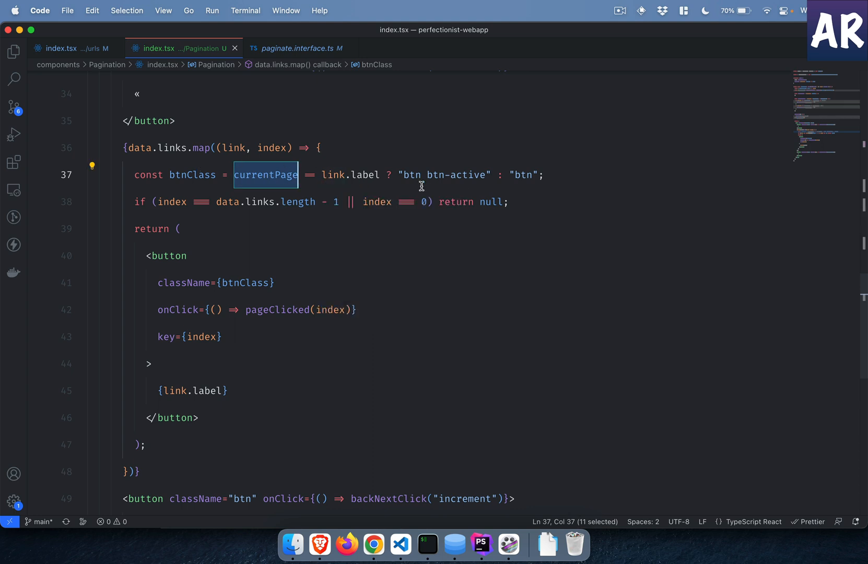
{"action": "mouse_move", "coordinate": [503, 185]}
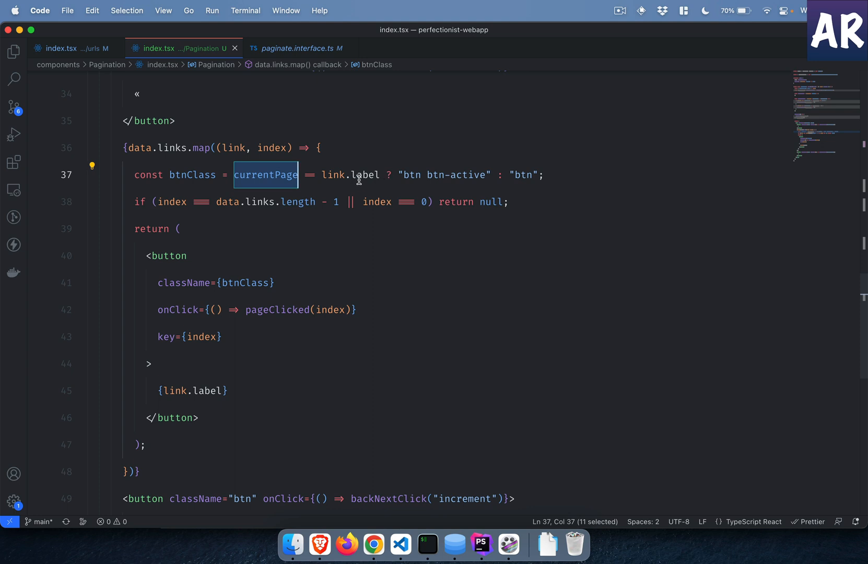
{"action": "double_click", "coordinate": [363, 174]}
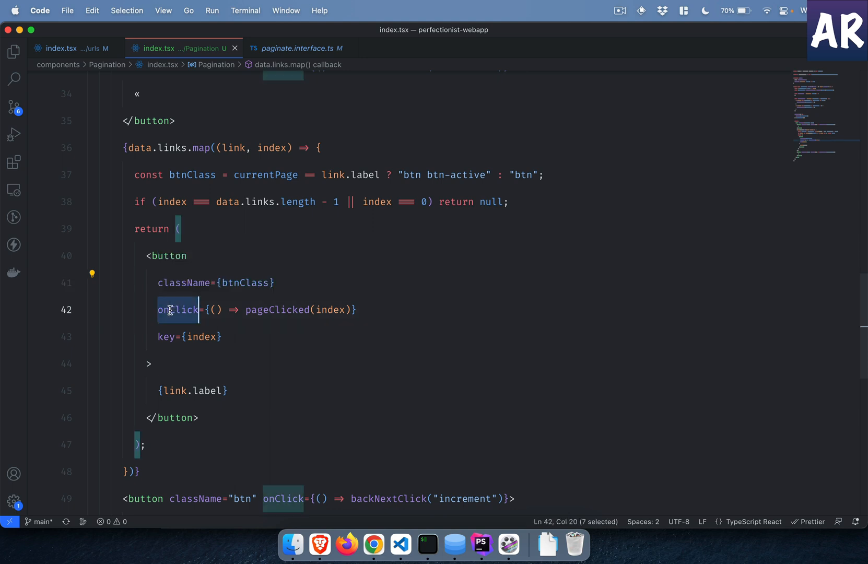
{"action": "double_click", "coordinate": [277, 309]}
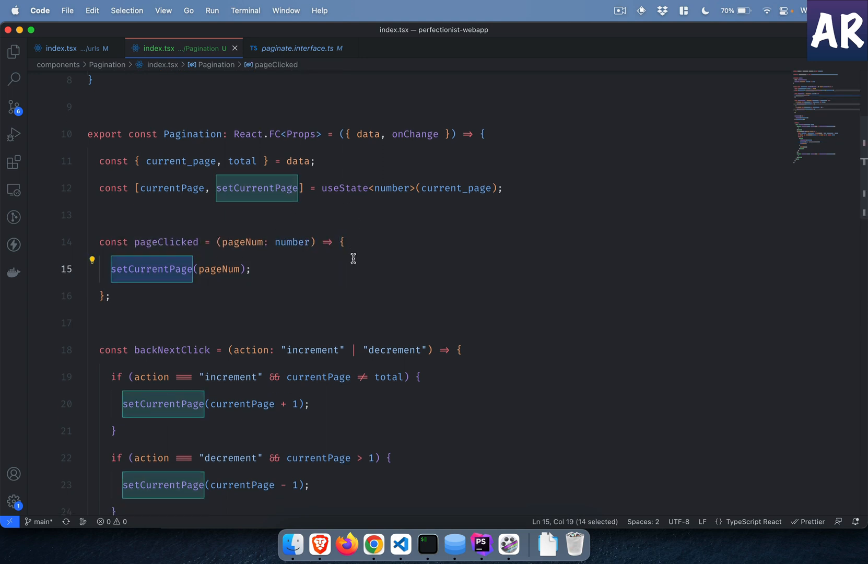
{"action": "scroll", "scroll_direction": "down", "scroll_amount": 3}
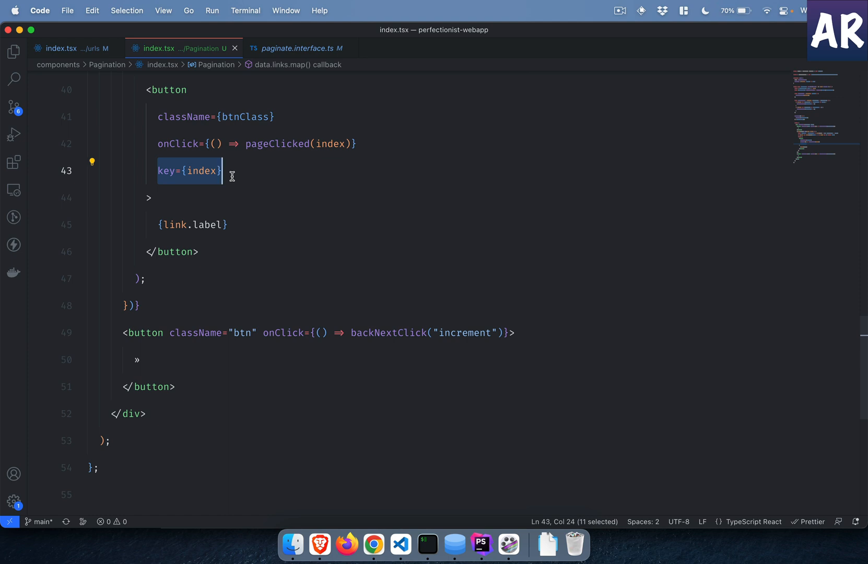
{"action": "mouse_move", "coordinate": [179, 143]}
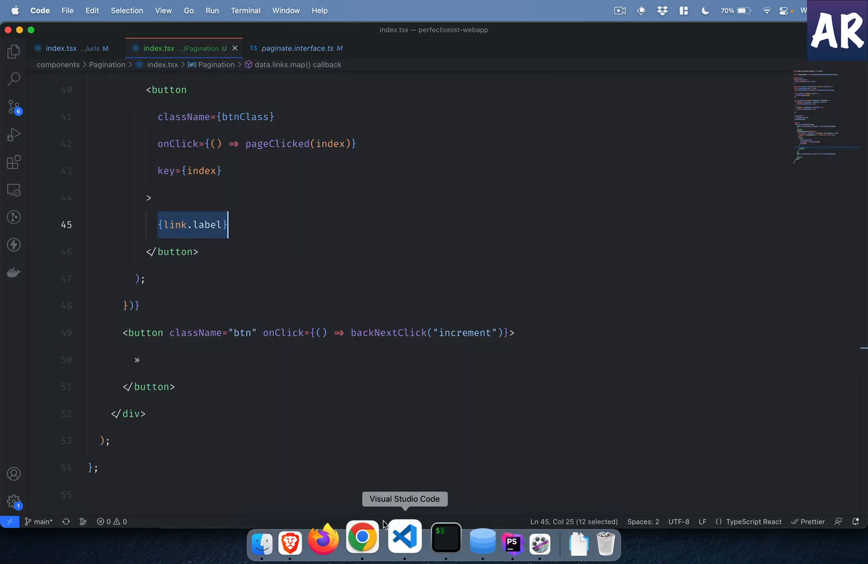
{"action": "scroll", "scroll_direction": "down", "scroll_amount": 3}
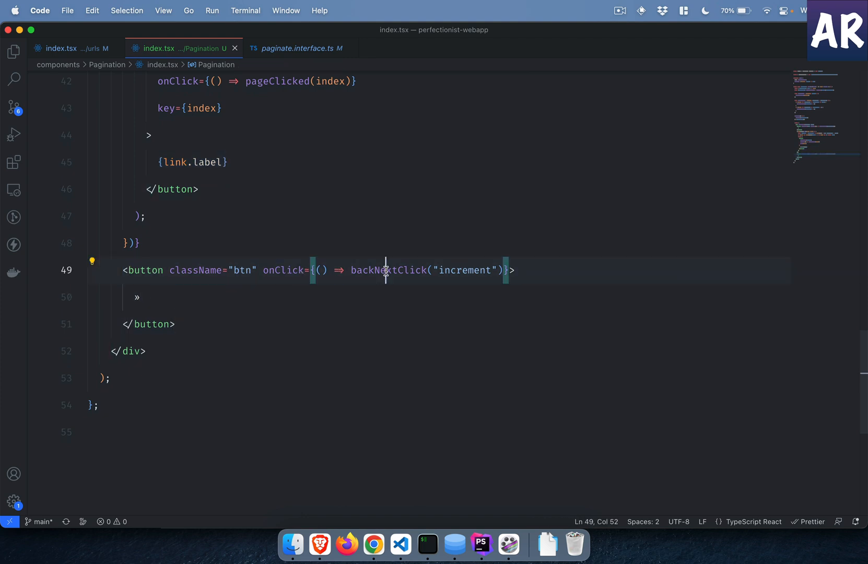
{"action": "double_click", "coordinate": [463, 271]}
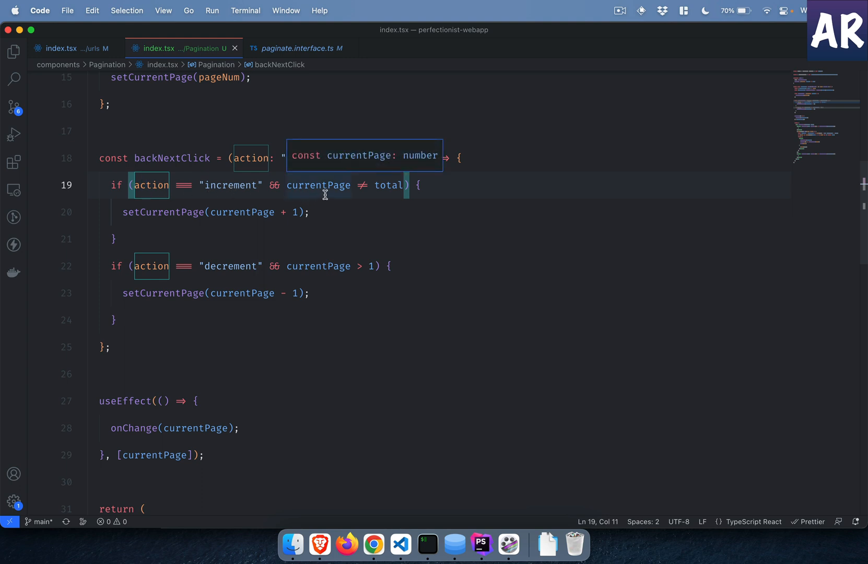
{"action": "double_click", "coordinate": [390, 185]}
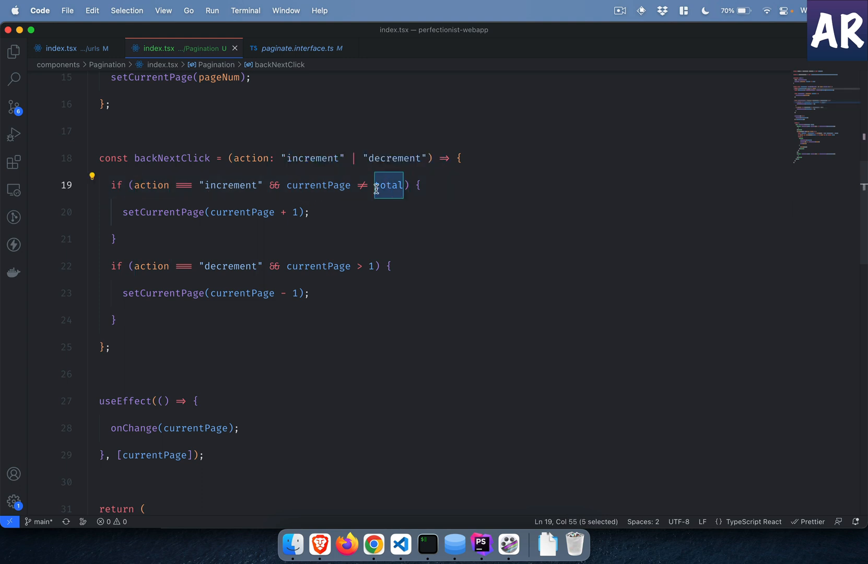
{"action": "double_click", "coordinate": [319, 184]}
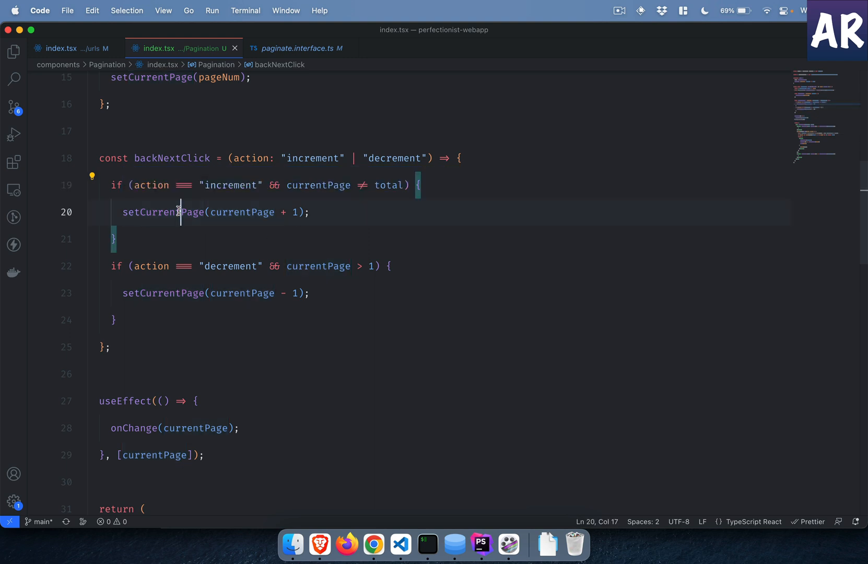
{"action": "double_click", "coordinate": [163, 211]}
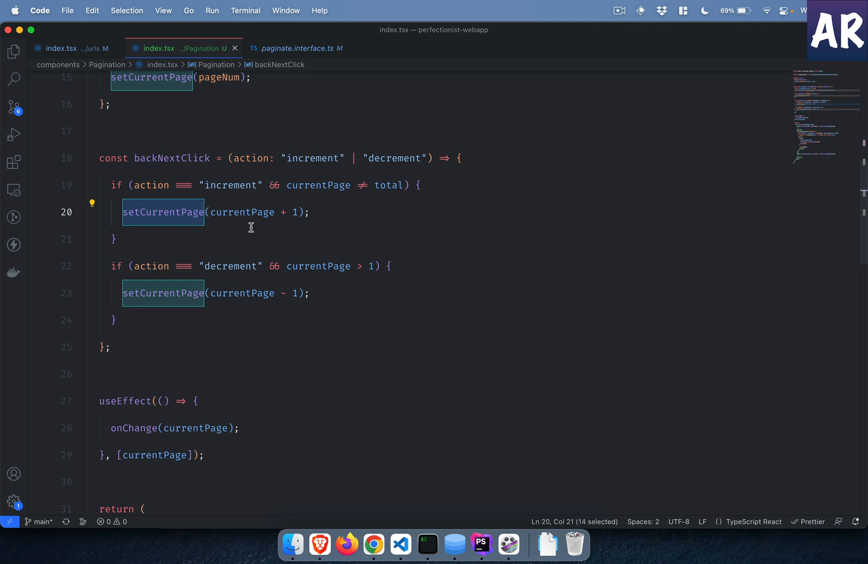
{"action": "left_click", "coordinate": [111, 347]}
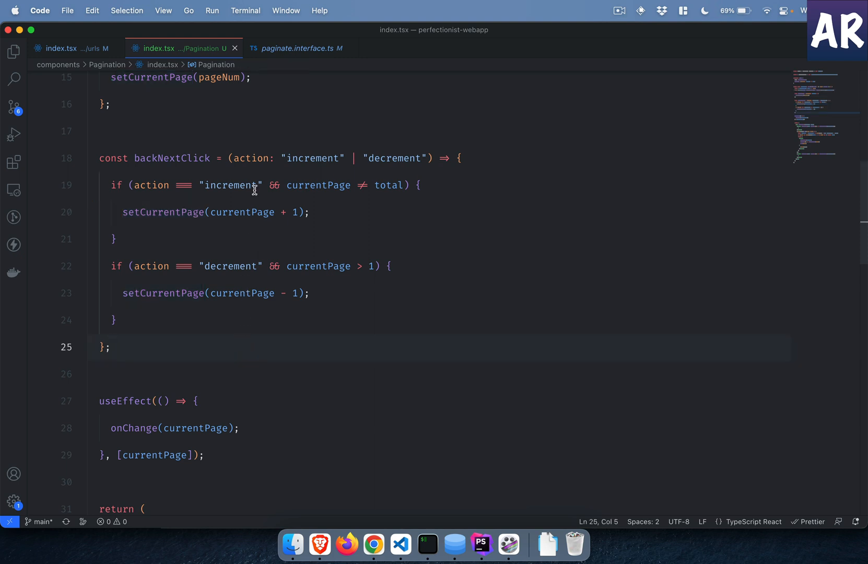
{"action": "scroll", "scroll_direction": "down", "scroll_amount": 3}
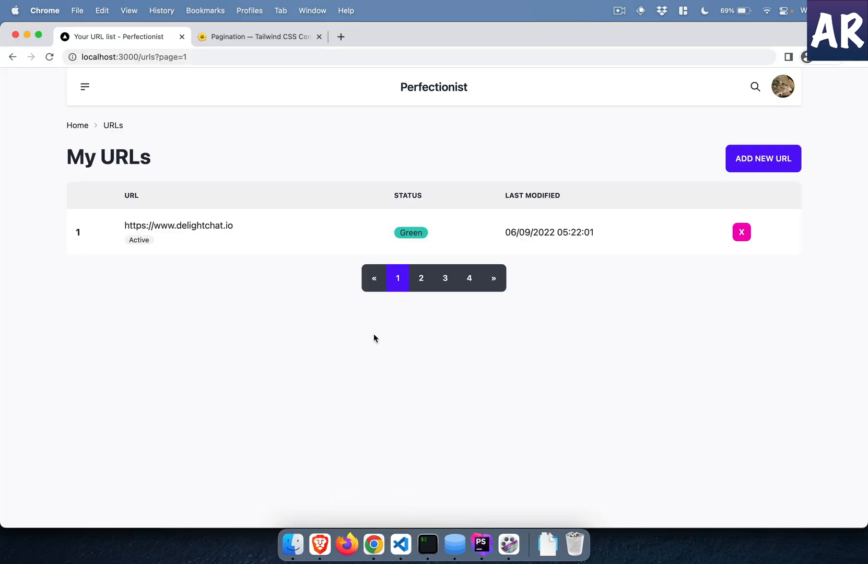
Reduce the paginate() page size in UrlController and check the URL list in Chrome.
{"action": "left_click", "coordinate": [479, 536]}
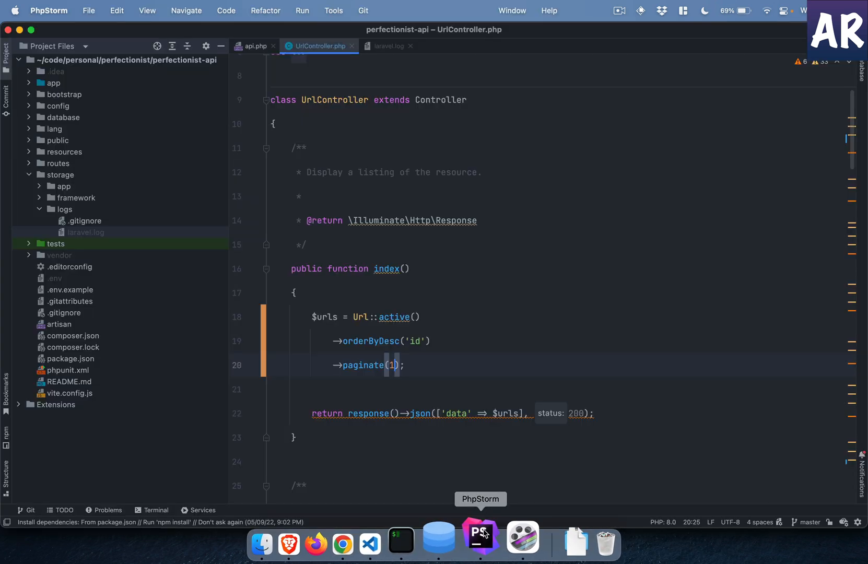
{"action": "type", "text": "0"}
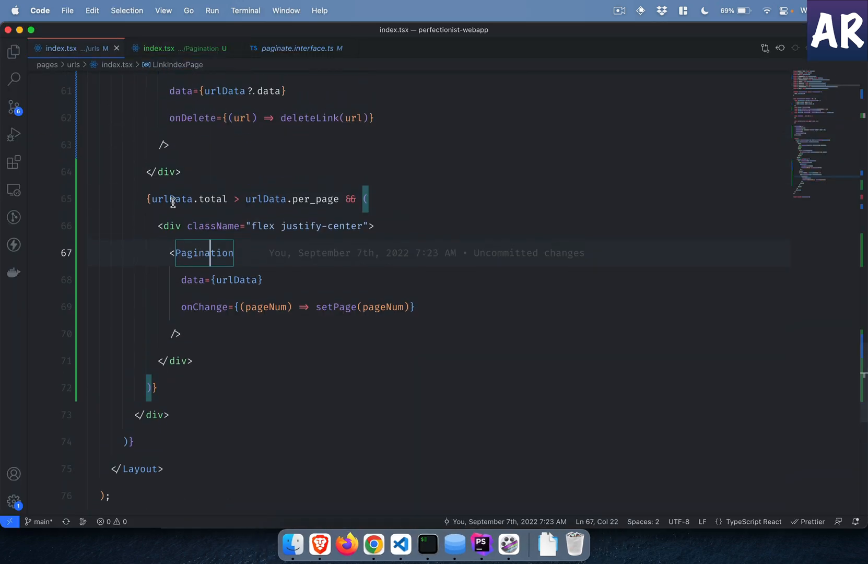
{"action": "left_click", "coordinate": [216, 198]}
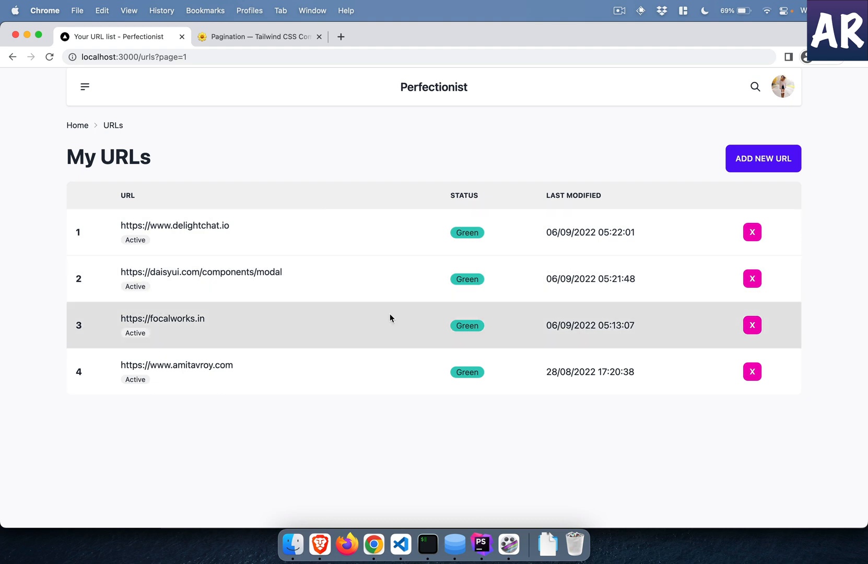
{"action": "left_click", "coordinate": [481, 538]}
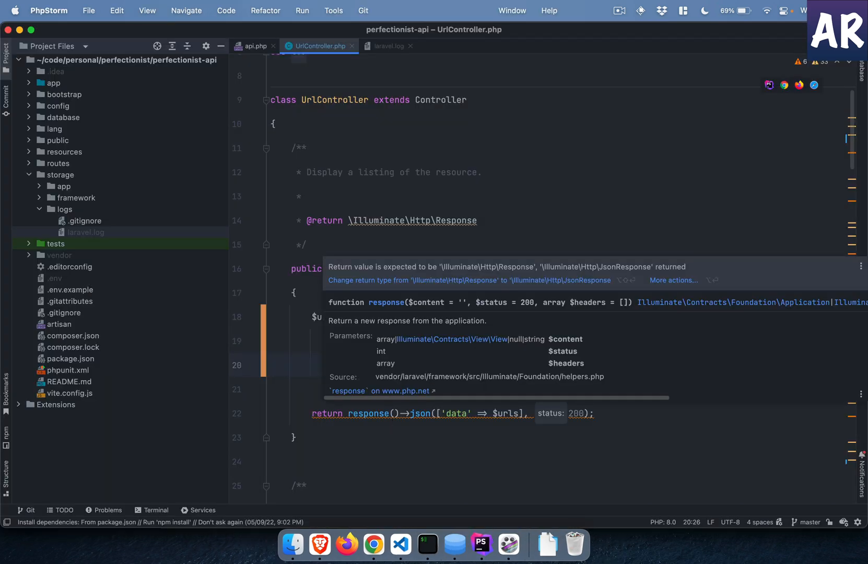
{"action": "mouse_move", "coordinate": [553, 537]}
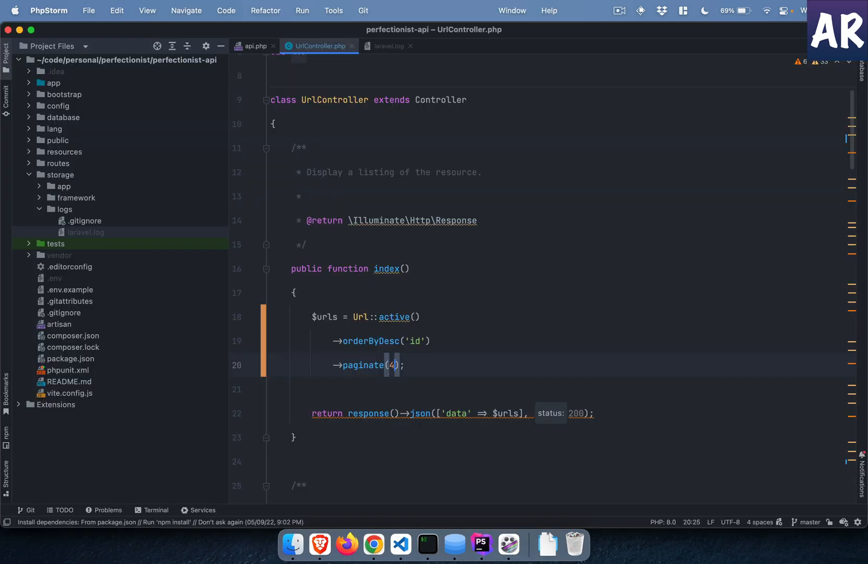
Reload My URLs with three per page and go to page 2 showing the amitavroy.com entry.
{"action": "left_click", "coordinate": [372, 544]}
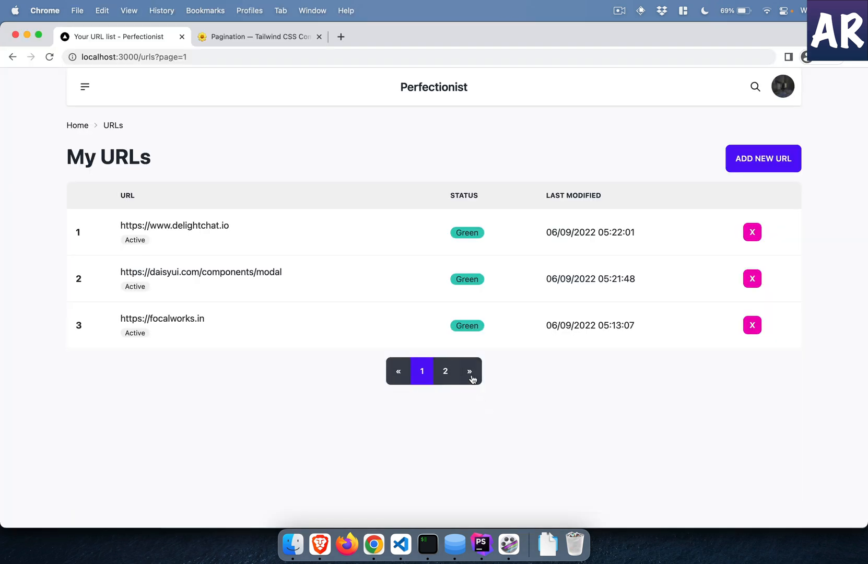
{"action": "left_click", "coordinate": [445, 371]}
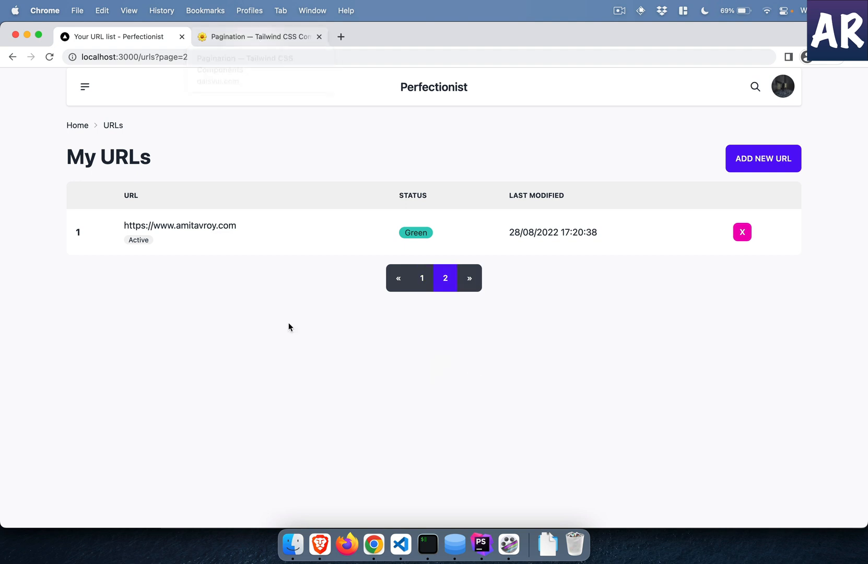
{"action": "left_click", "coordinate": [258, 36]}
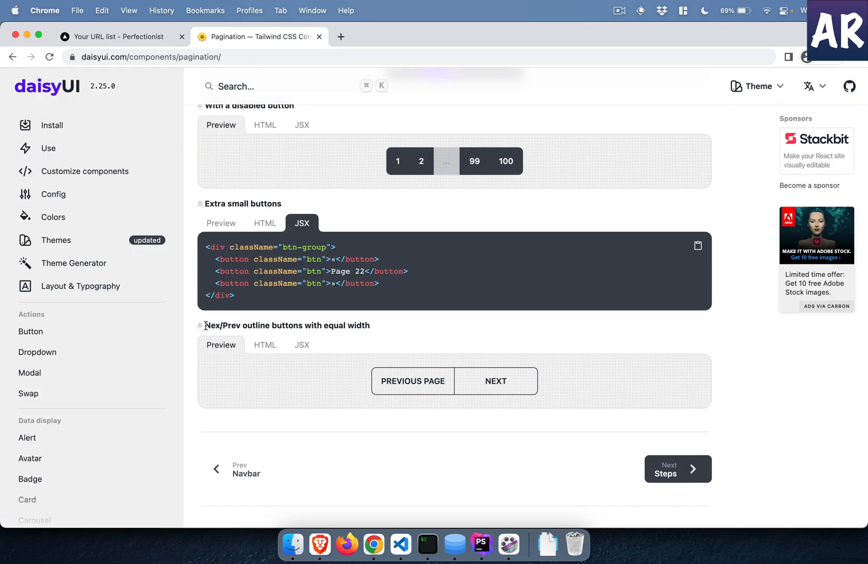
{"action": "left_click", "coordinate": [116, 37]}
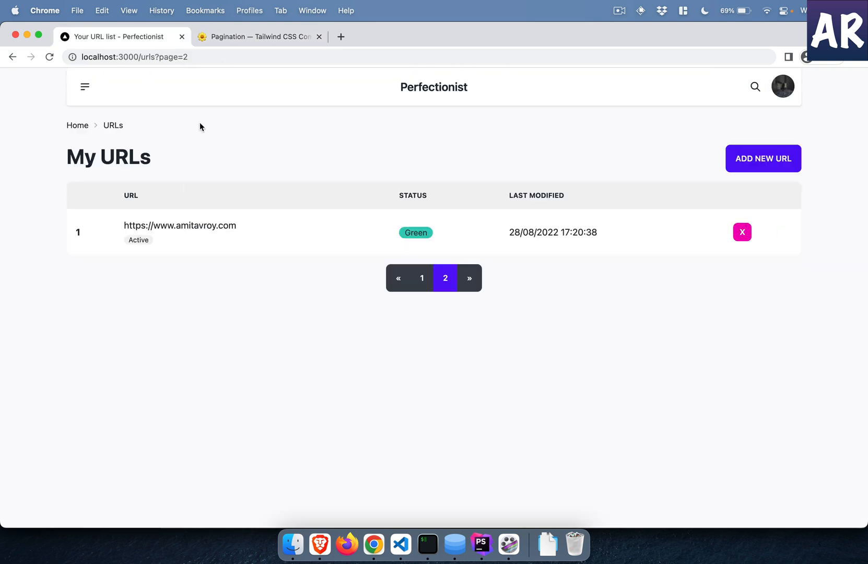